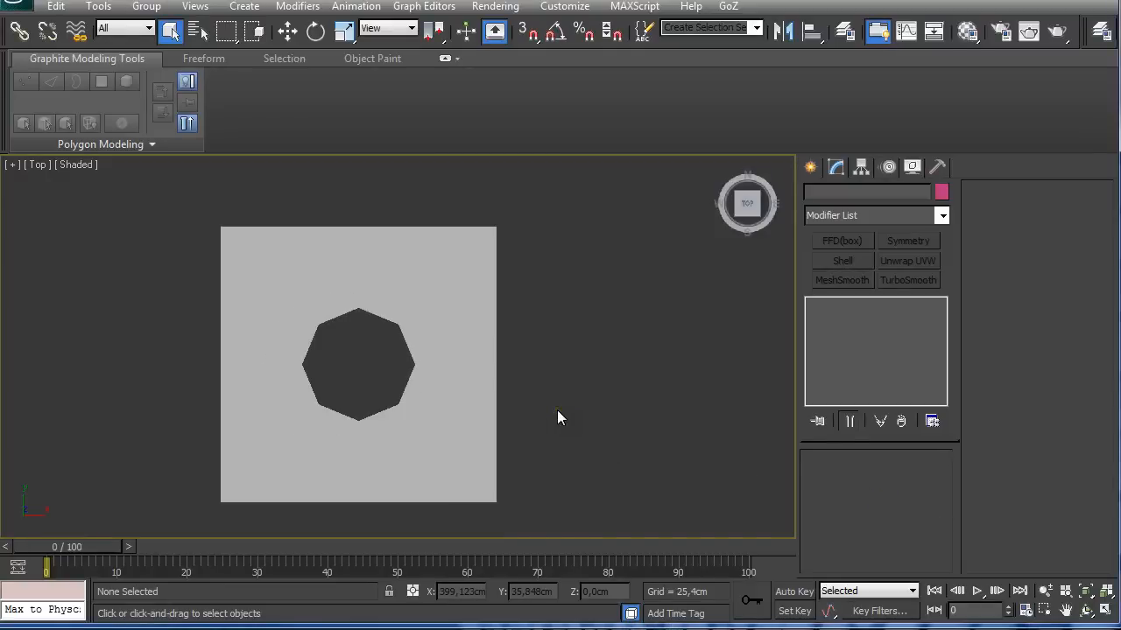
# Select and delete the plane with the octagonal hole, leaving the scene empty.
pyautogui.scroll(-3)
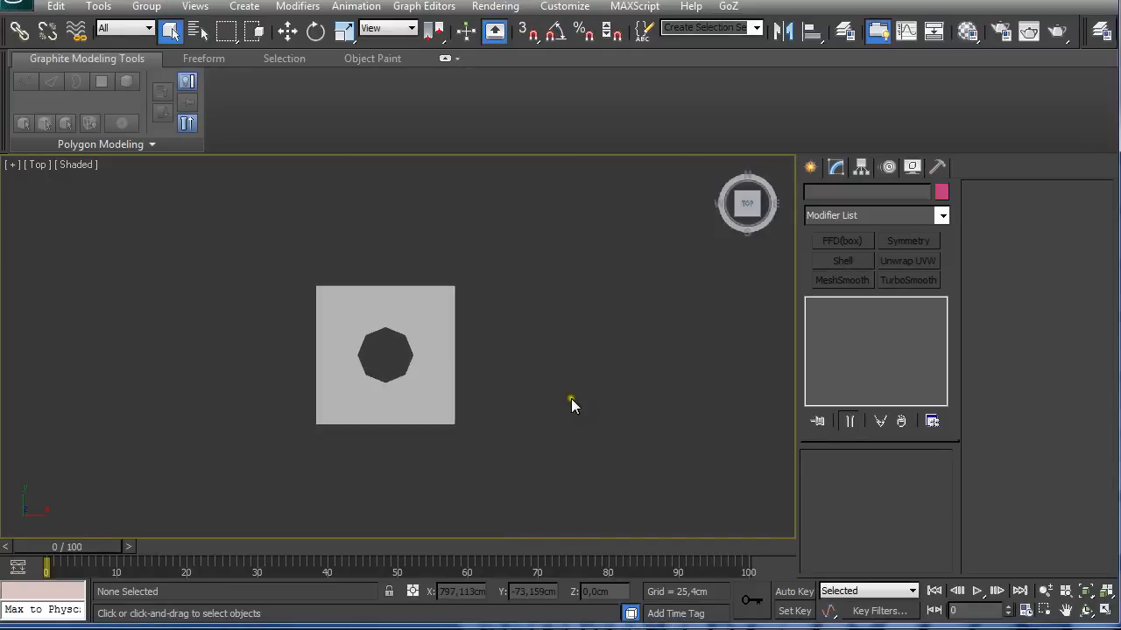
pyautogui.click(385, 354)
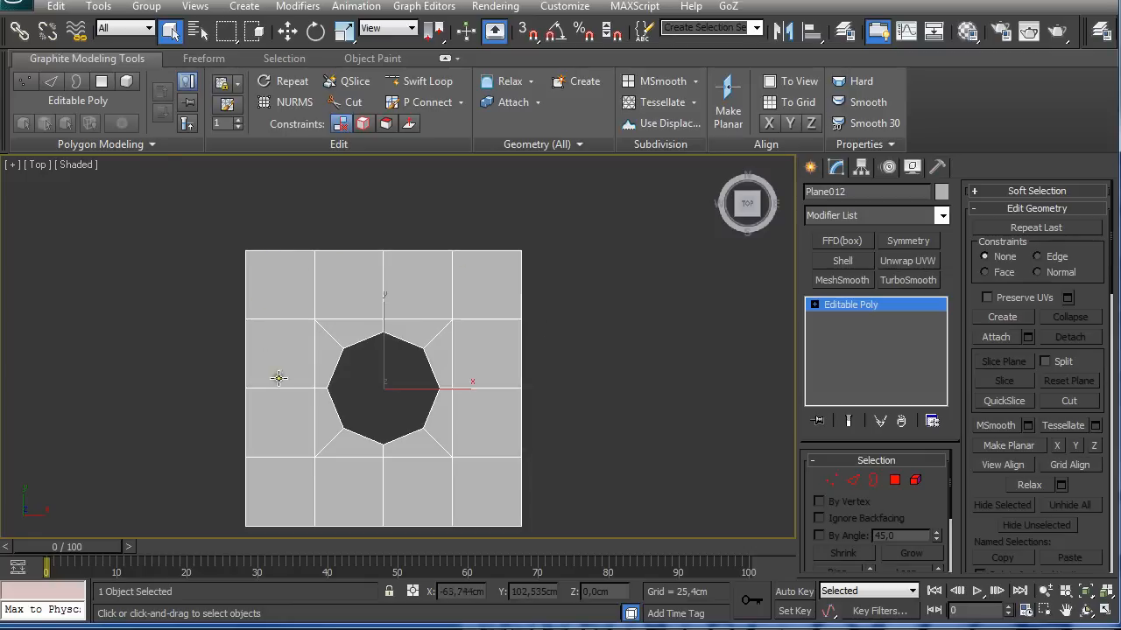
pyautogui.moveTo(278, 378); pyautogui.dragTo(487, 315)
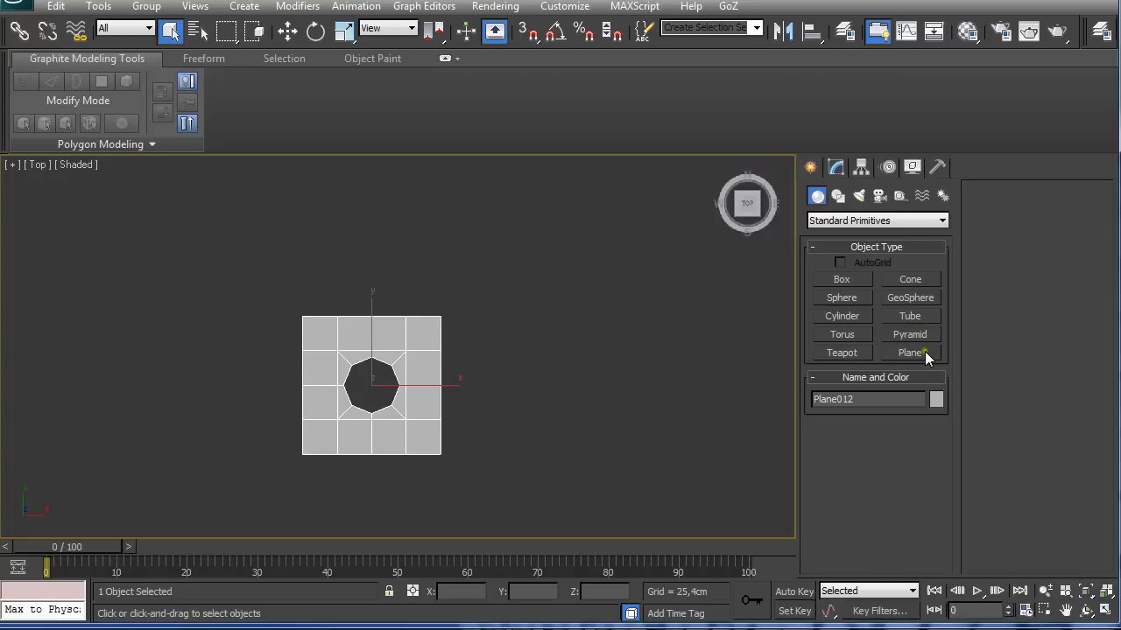
pyautogui.moveTo(900, 441)
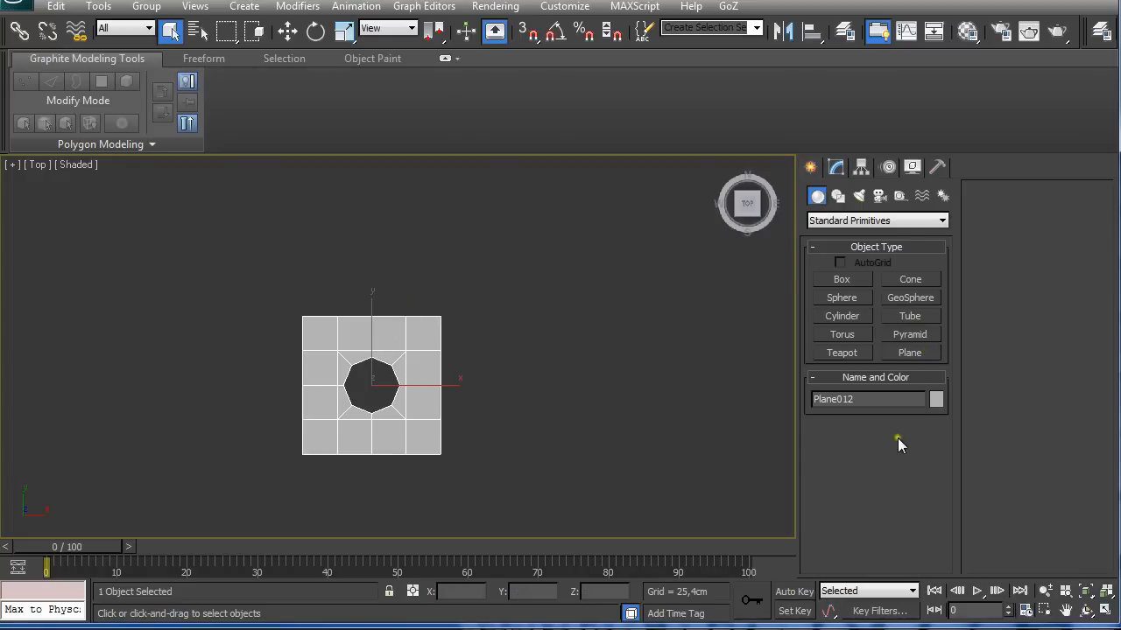
pyautogui.moveTo(512, 352)
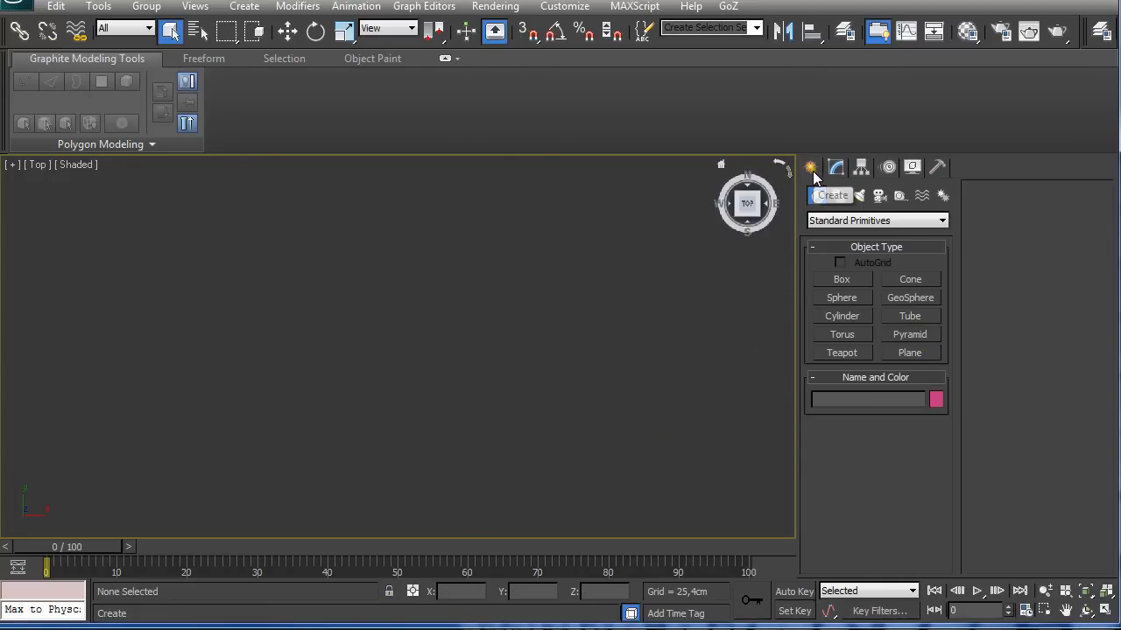
# Draw a 500 cm square Plane primitive with 4 length and 4 width segments in the Top view.
pyautogui.click(910, 352)
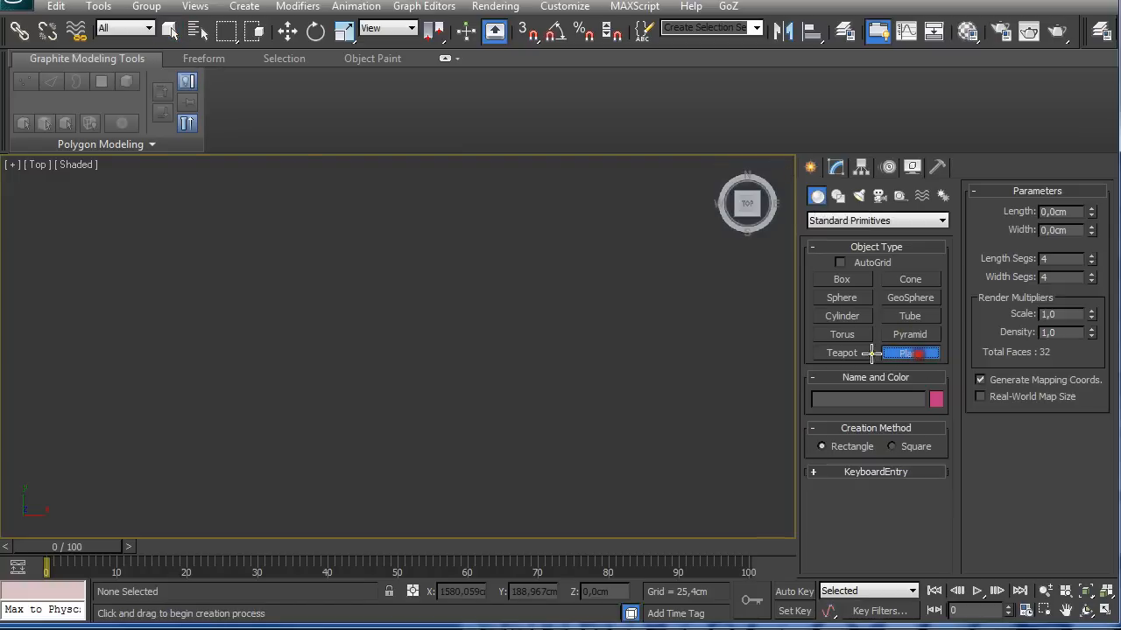
pyautogui.moveTo(284, 259); pyautogui.dragTo(441, 441)
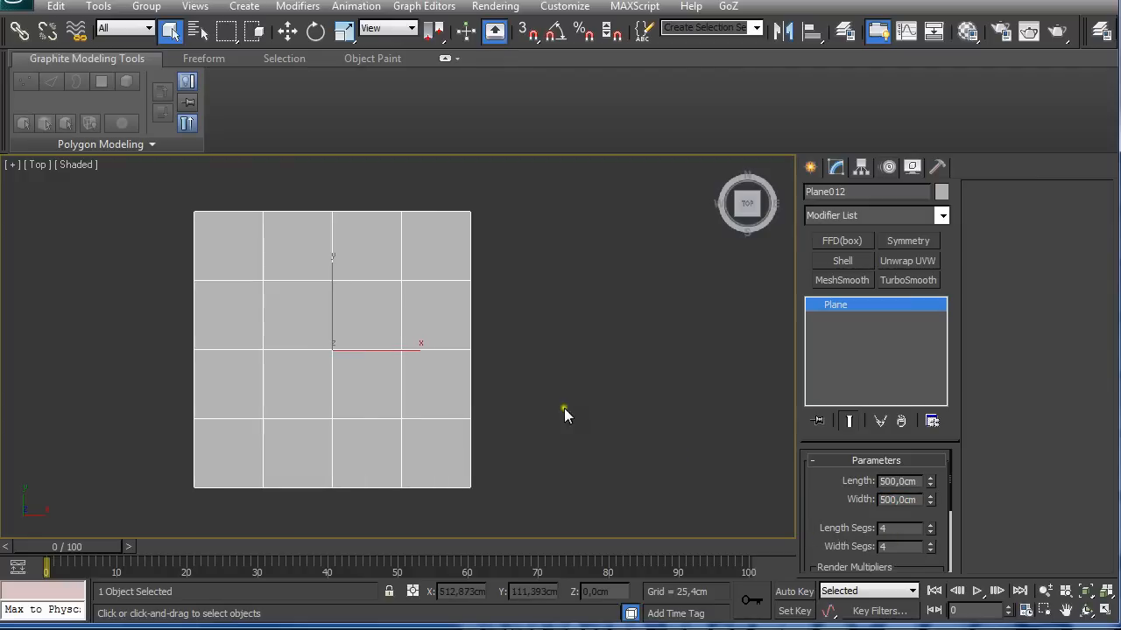
# Convert the plane to Editable Poly and switch to Vertex sub-object level.
pyautogui.rightClick(564, 417)
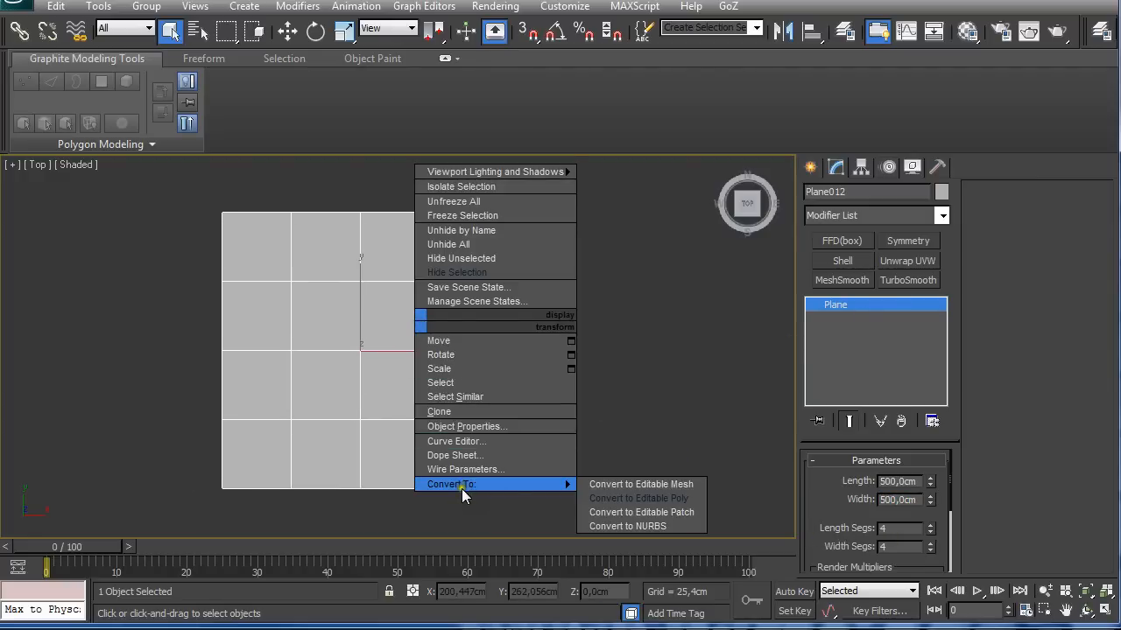
pyautogui.click(641, 498)
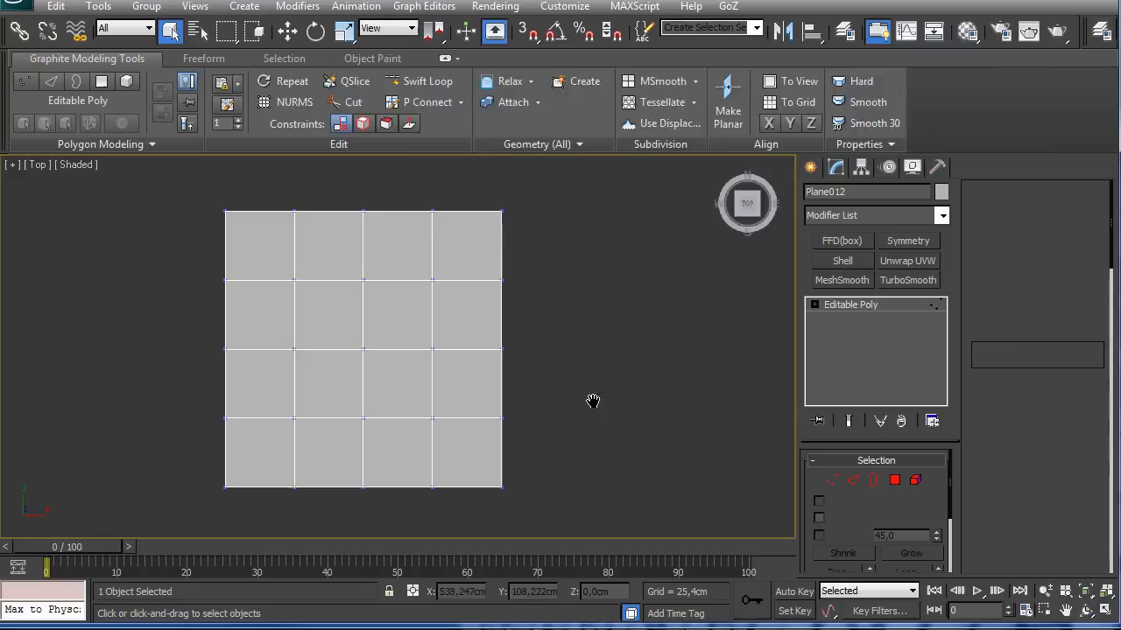
pyautogui.click(24, 122)
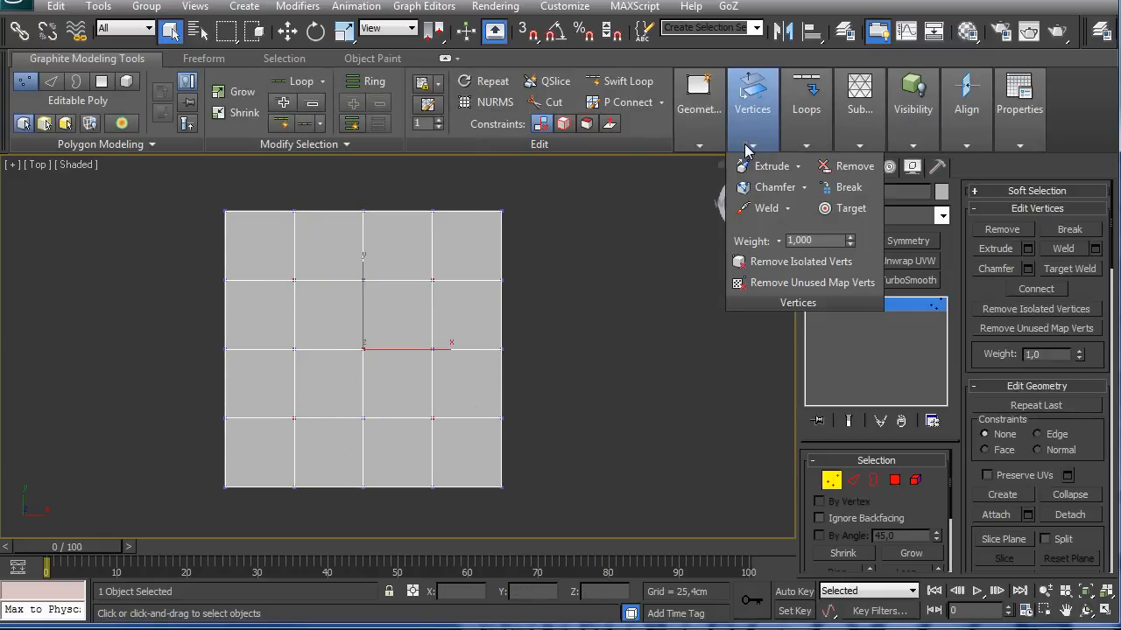
# Connect opposite vertices through the centre and chamfer the centre vertex into an octagonal hole.
pyautogui.click(806, 95)
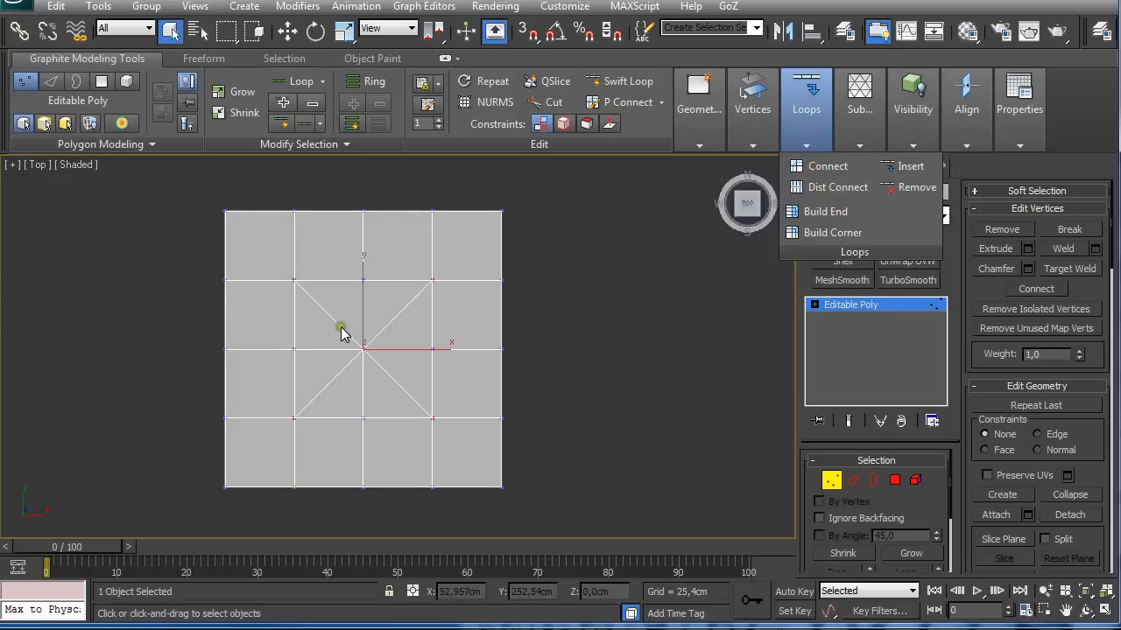
pyautogui.click(698, 97)
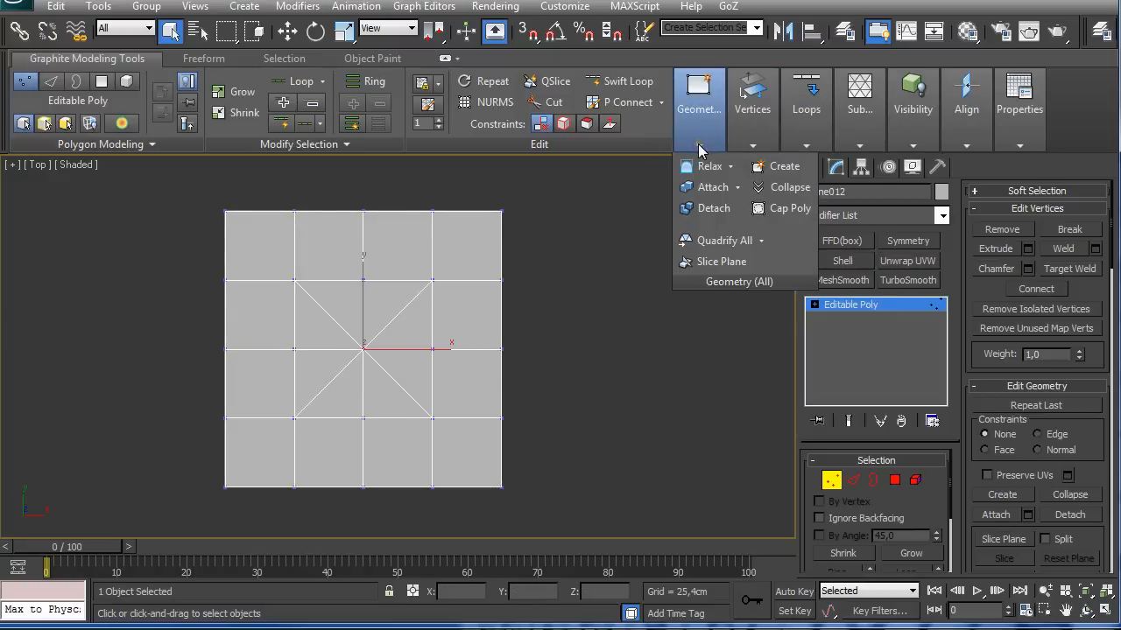
pyautogui.click(753, 96)
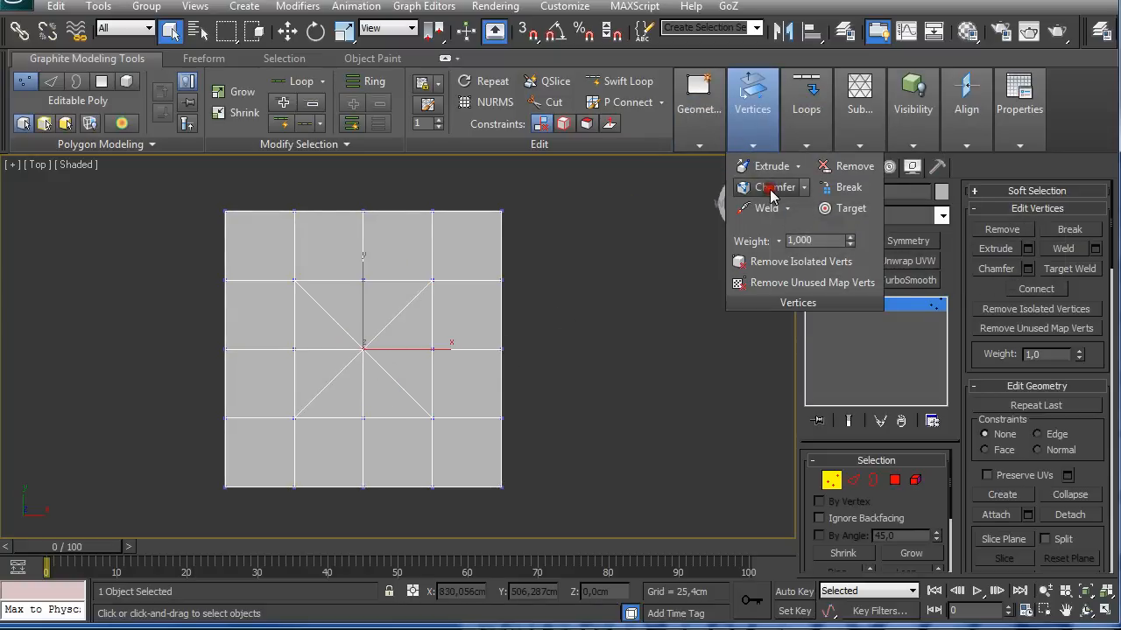
pyautogui.click(770, 187)
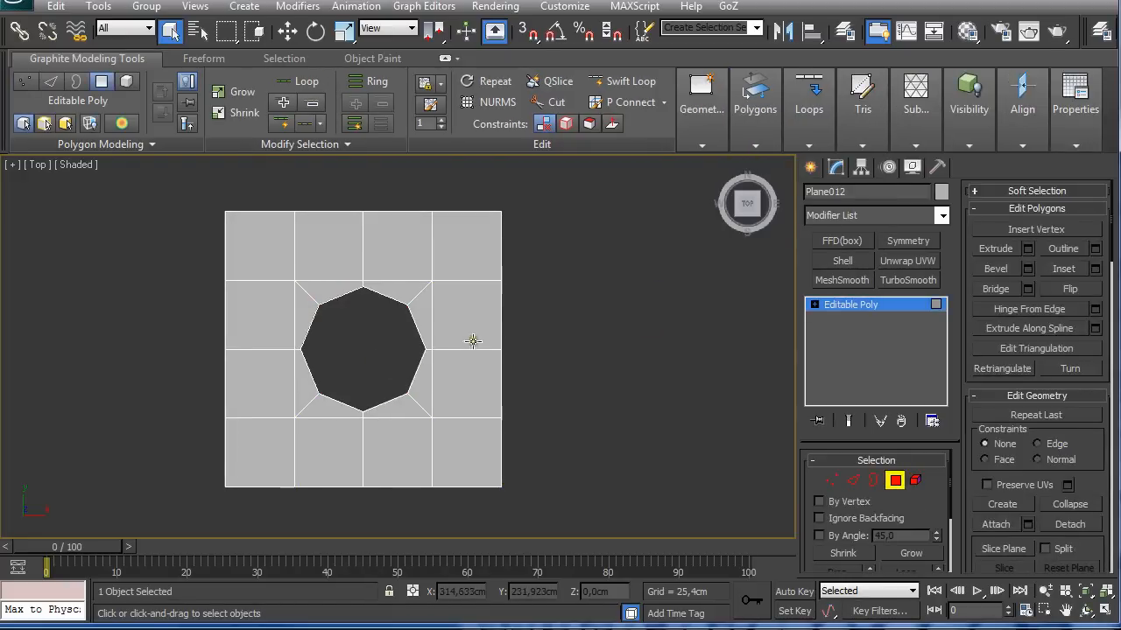
# Add a MeshSmooth modifier so the octagonal hole becomes round, then deselect.
pyautogui.click(841, 281)
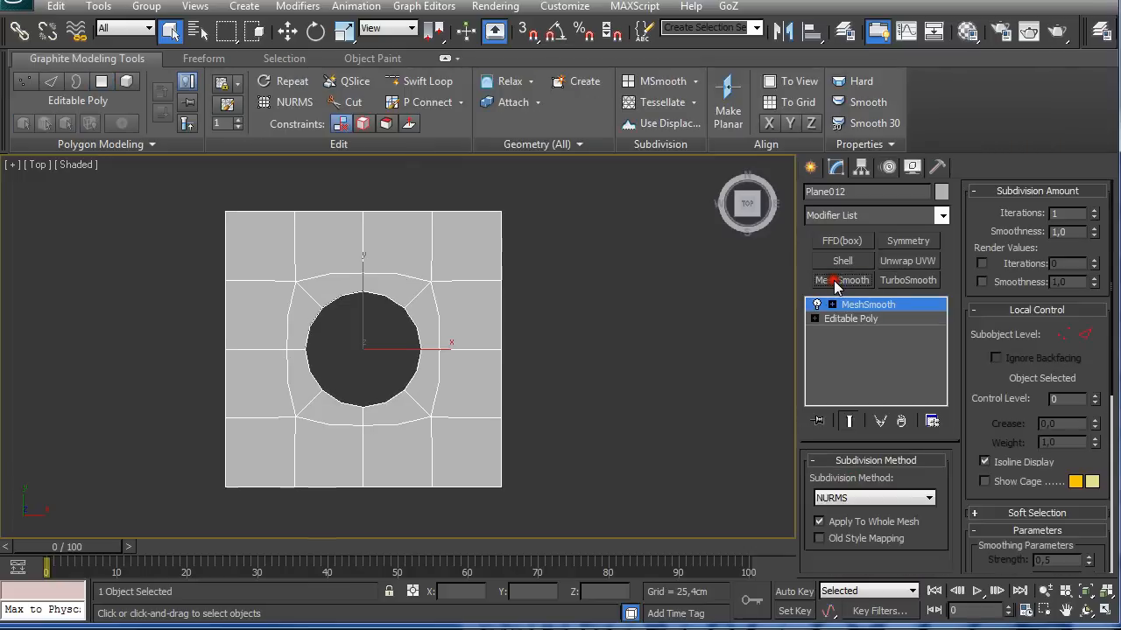
pyautogui.click(1092, 208)
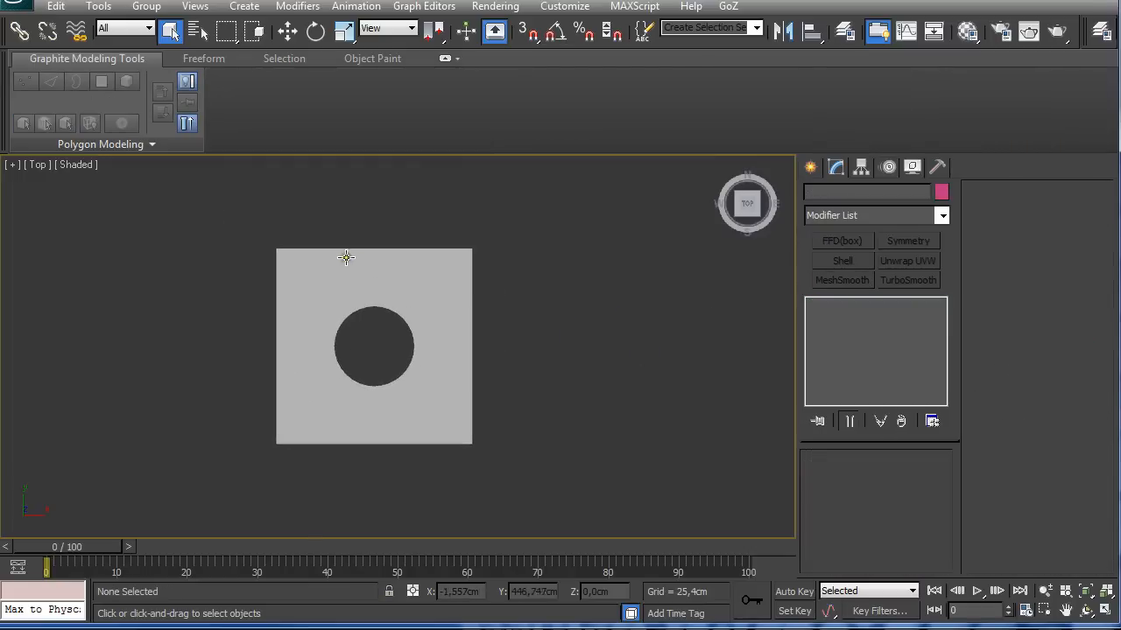
pyautogui.moveTo(401, 302)
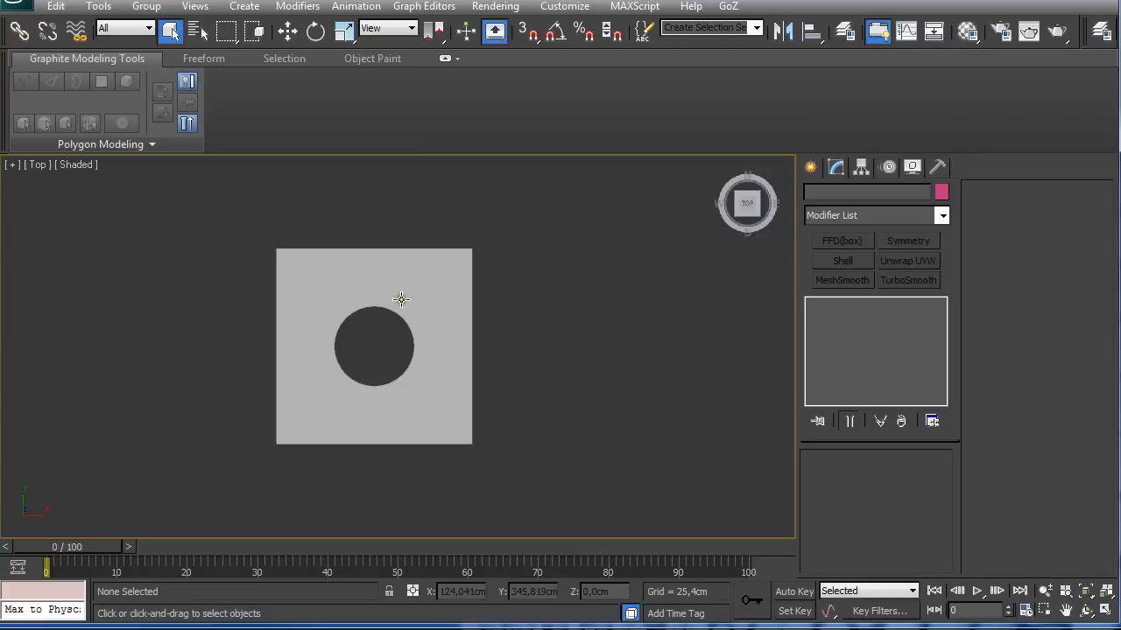
pyautogui.click(816, 168)
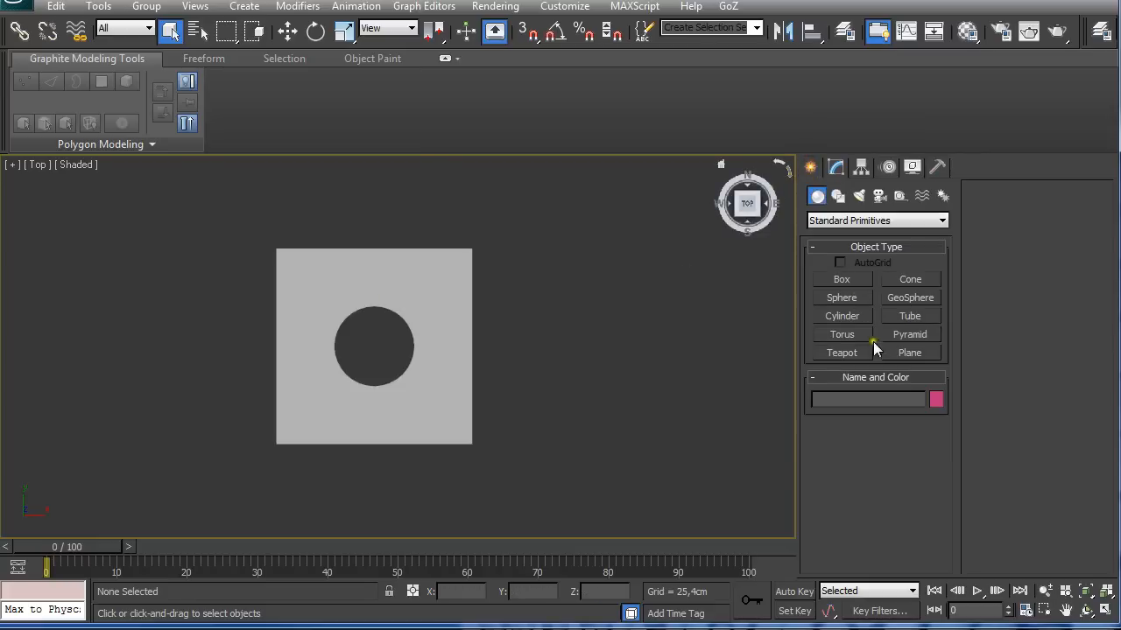
# Draw a wide 4×4 plane beside the holed one, convert it to Editable Poly and Shift-drag to clone it.
pyautogui.click(910, 353)
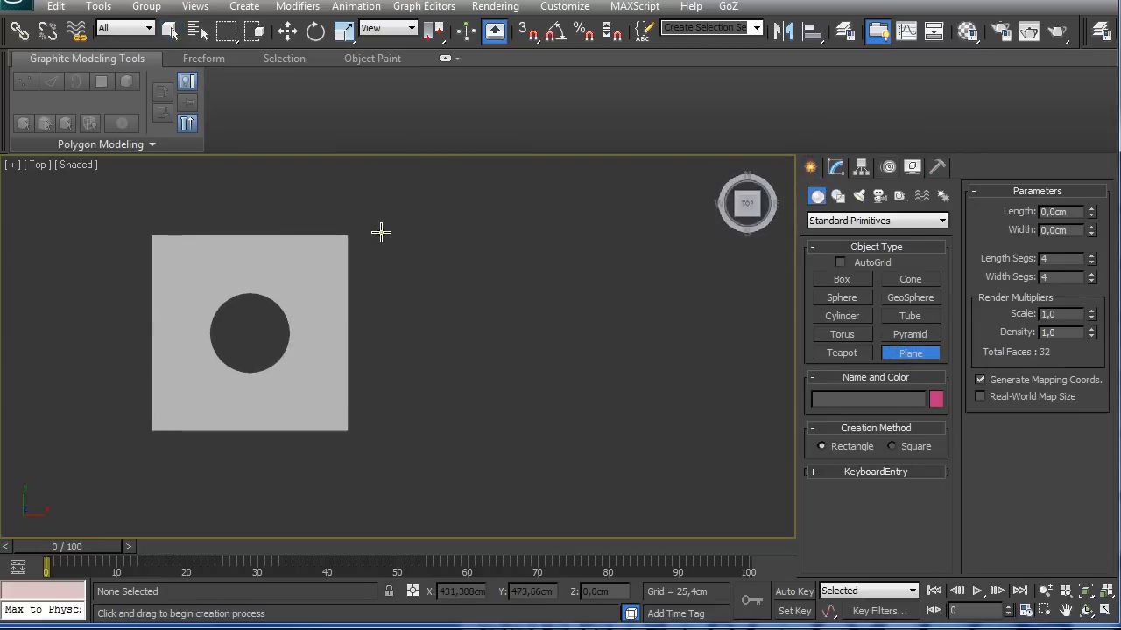
pyautogui.moveTo(382, 235); pyautogui.dragTo(780, 429)
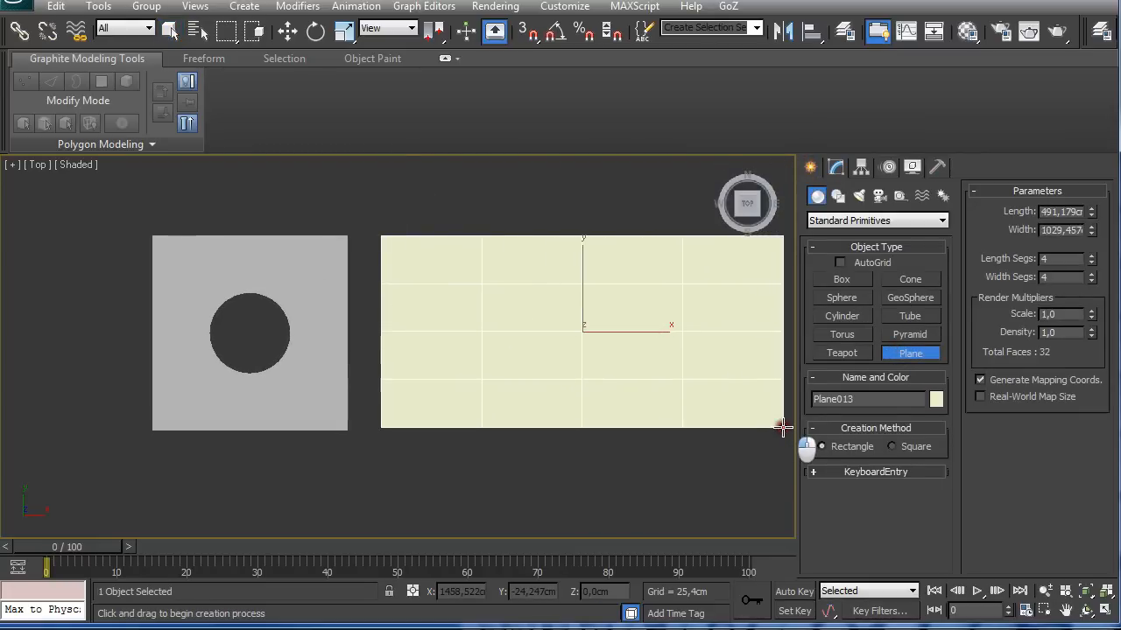
pyautogui.click(935, 399)
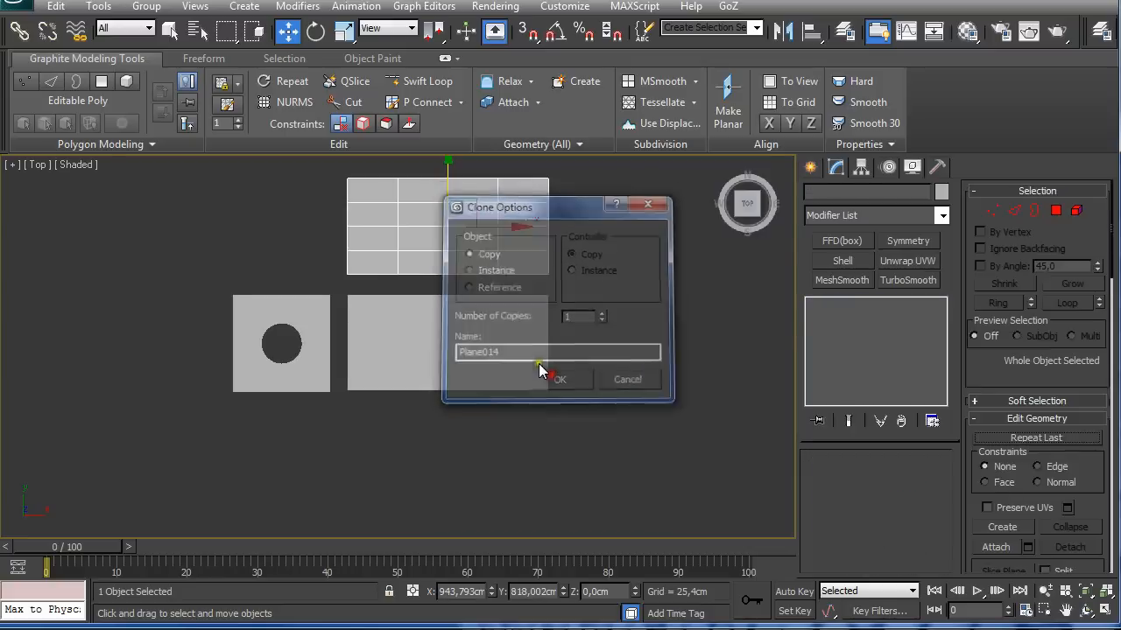
# Confirm the Clone Options as Copy, placing a duplicate wide plane above the original.
pyautogui.click(558, 378)
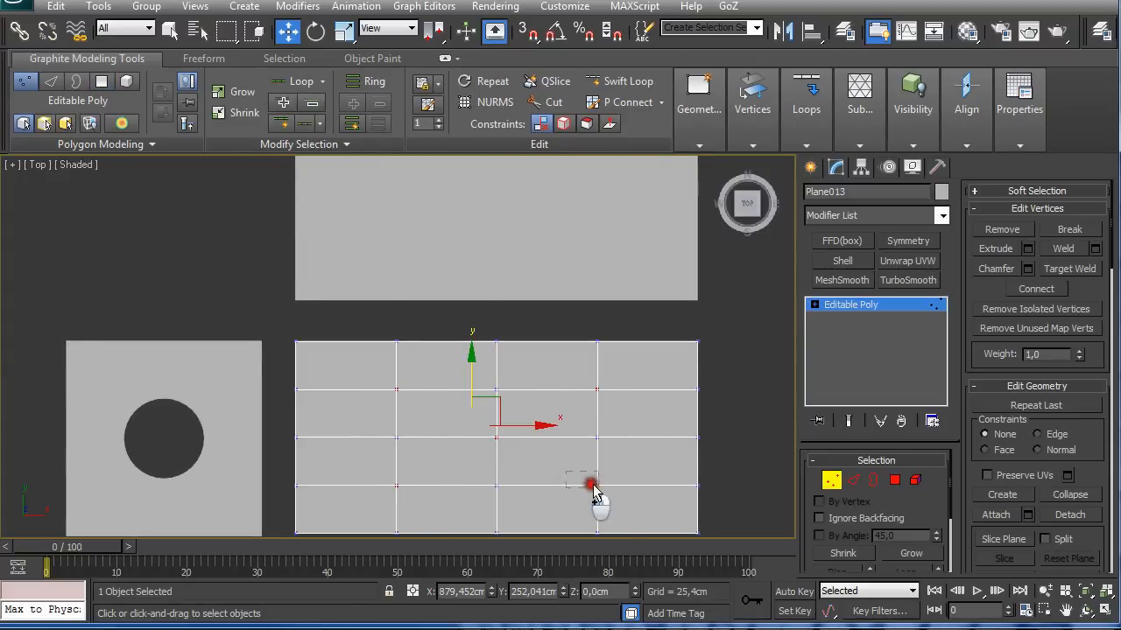
# Connect vertices across the lower plane and drag the rim vertices into an even octagon.
pyautogui.click(805, 97)
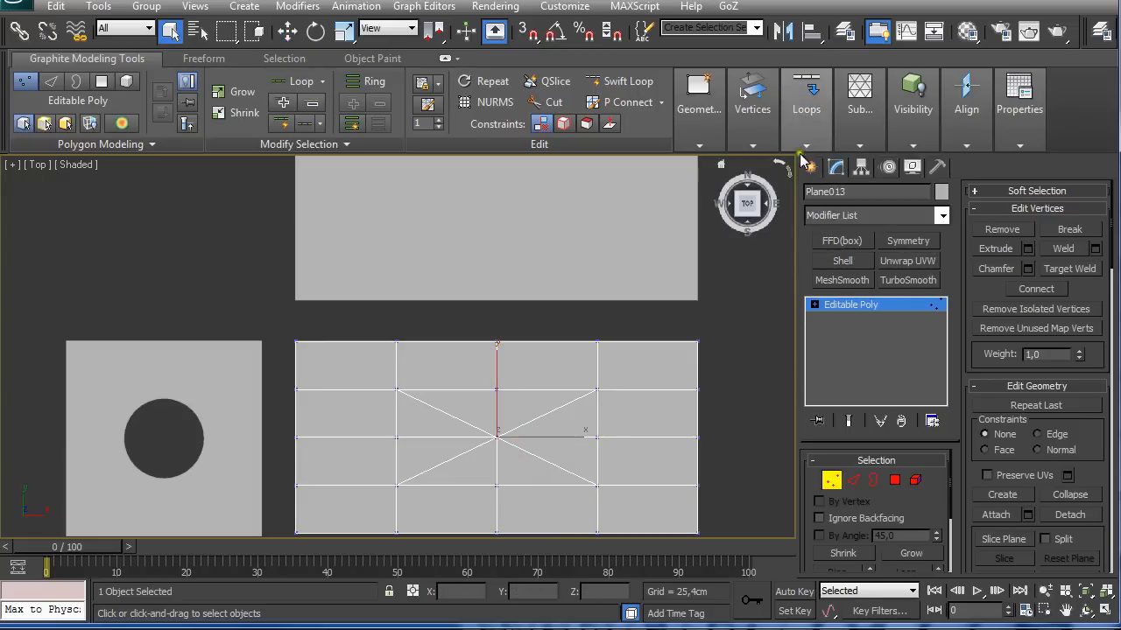
pyautogui.click(752, 94)
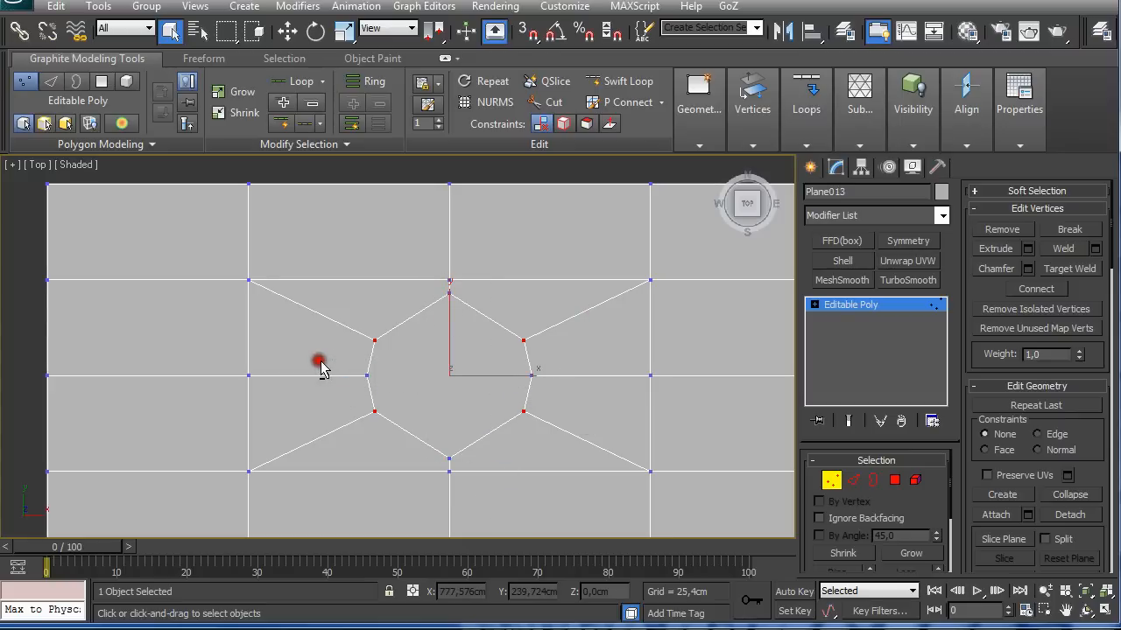
pyautogui.moveTo(525, 328)
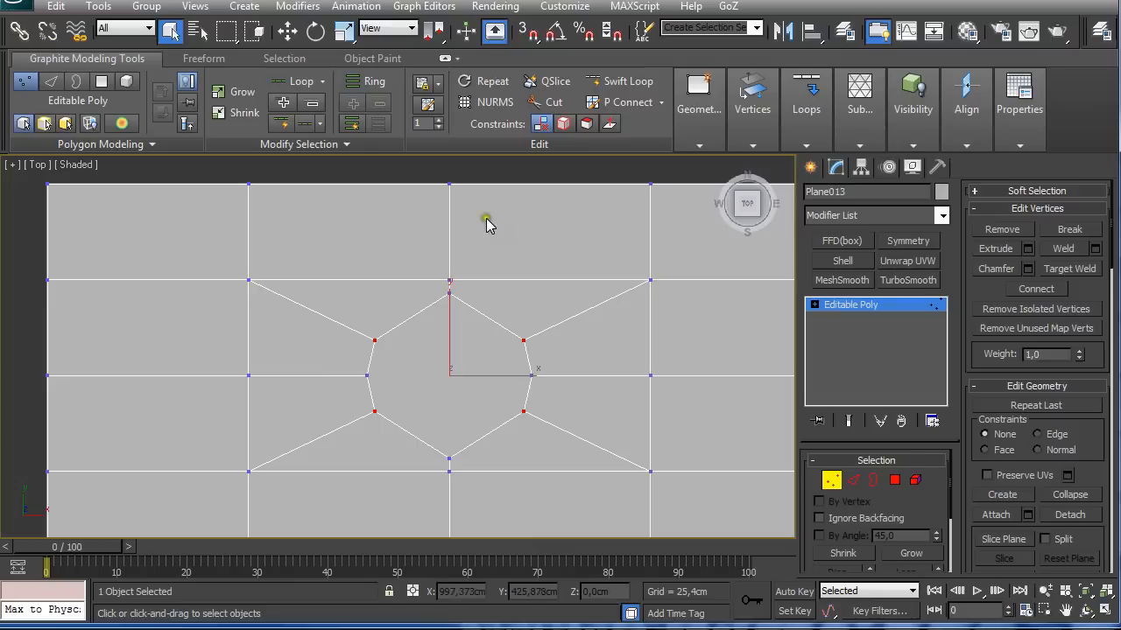
pyautogui.moveTo(515, 237)
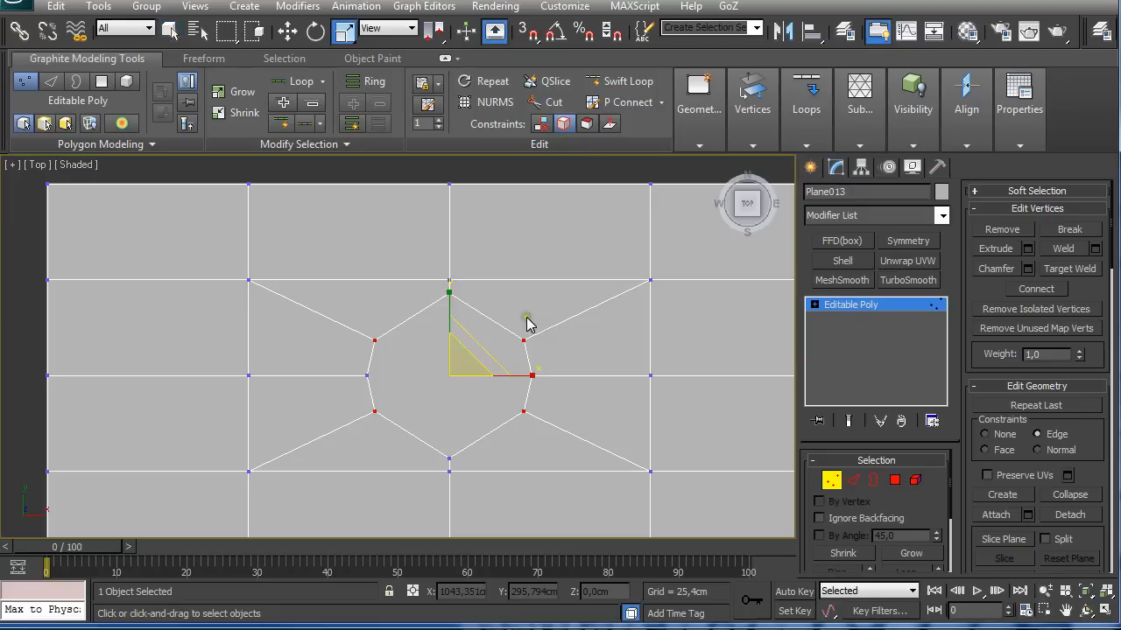
pyautogui.moveTo(343, 31)
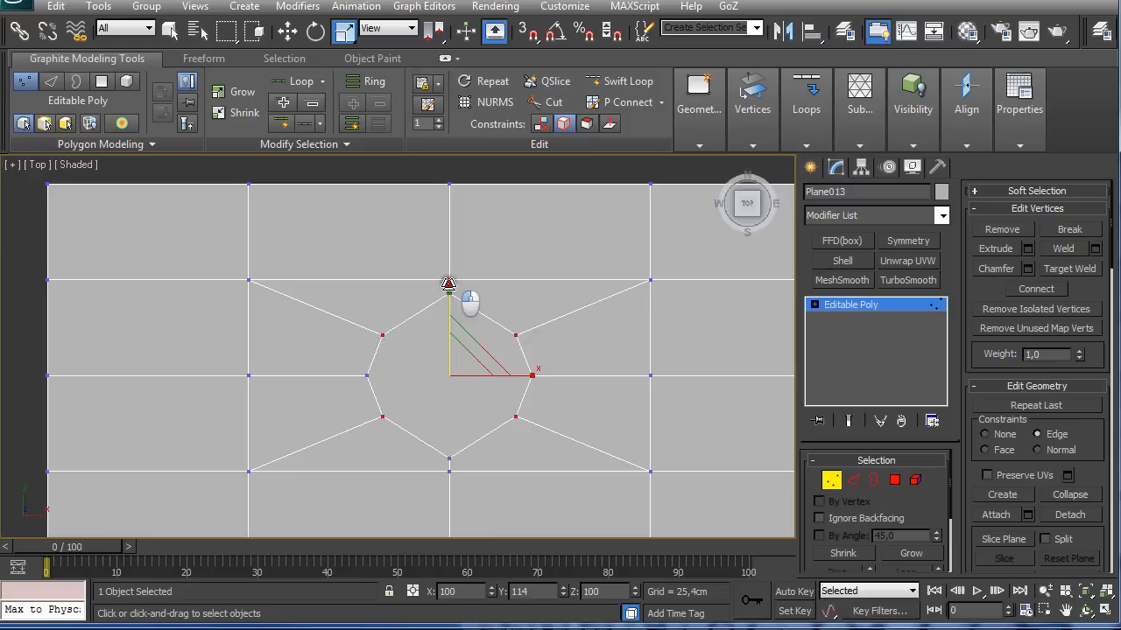
pyautogui.moveTo(448, 289); pyautogui.dragTo(539, 375)
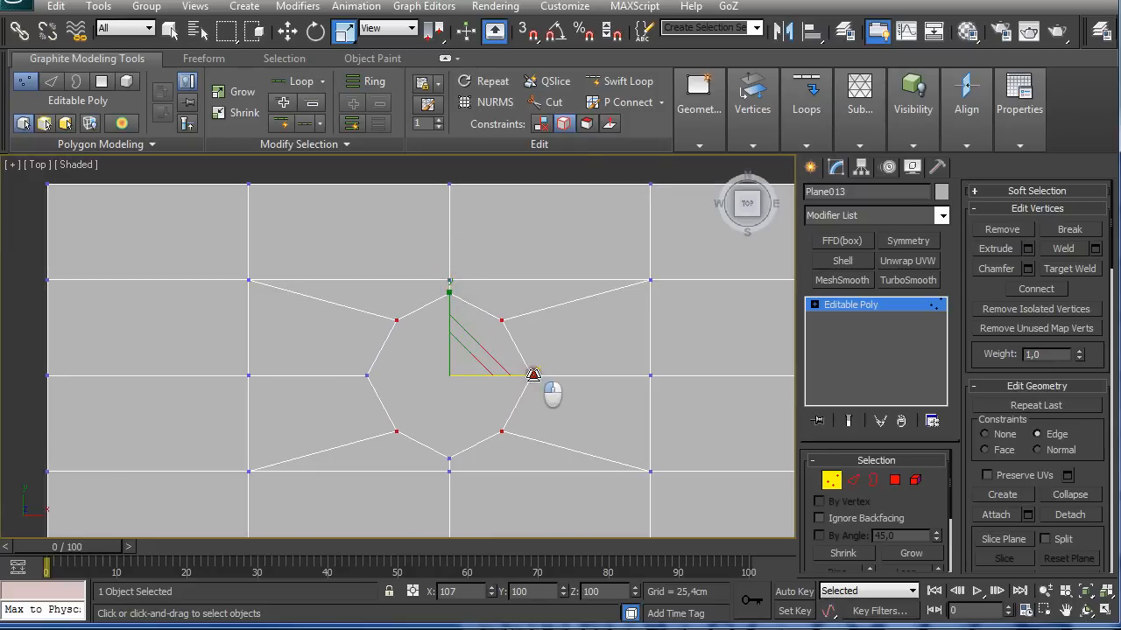
pyautogui.click(536, 371)
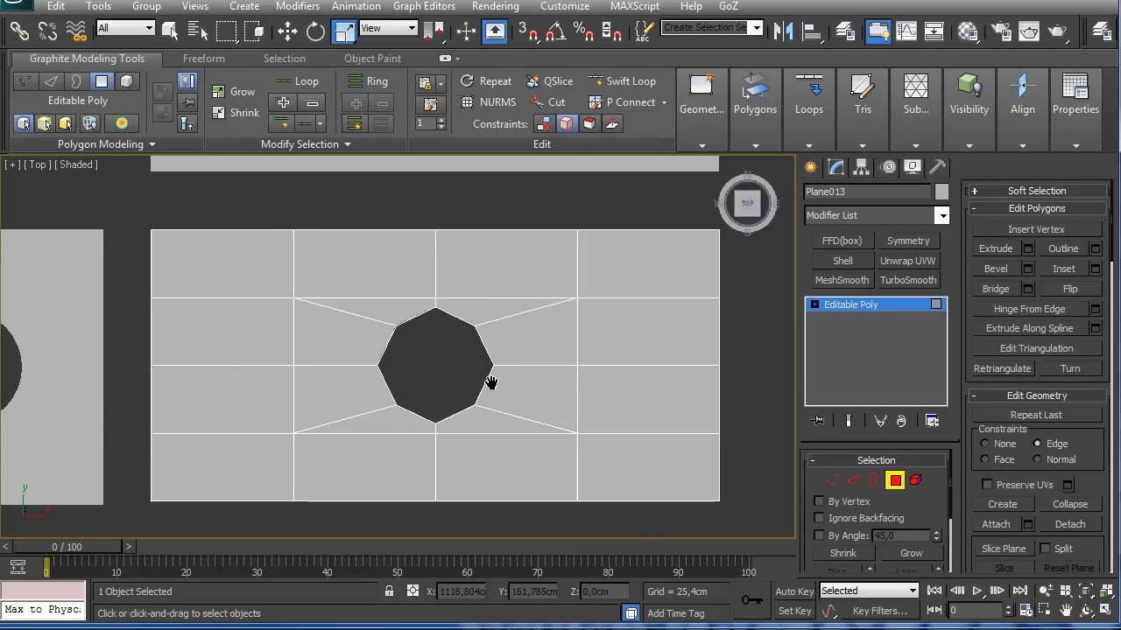
# MeshSmooth the lower plane's octagonal hole into a circle and return to the upper copy's editable mesh.
pyautogui.click(841, 280)
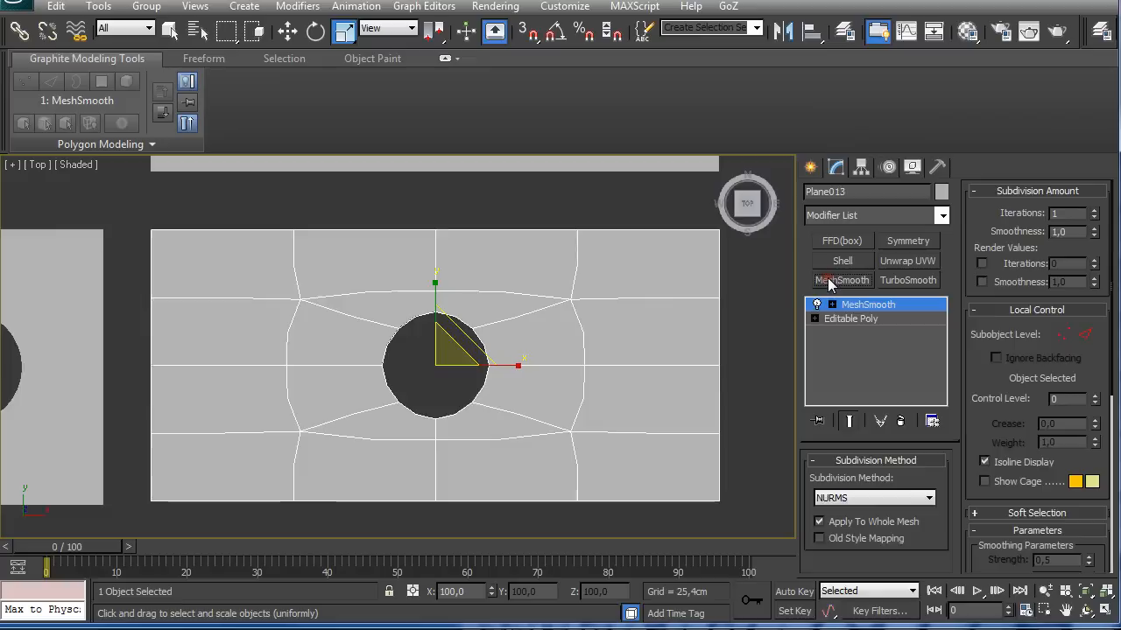
pyautogui.click(1092, 208)
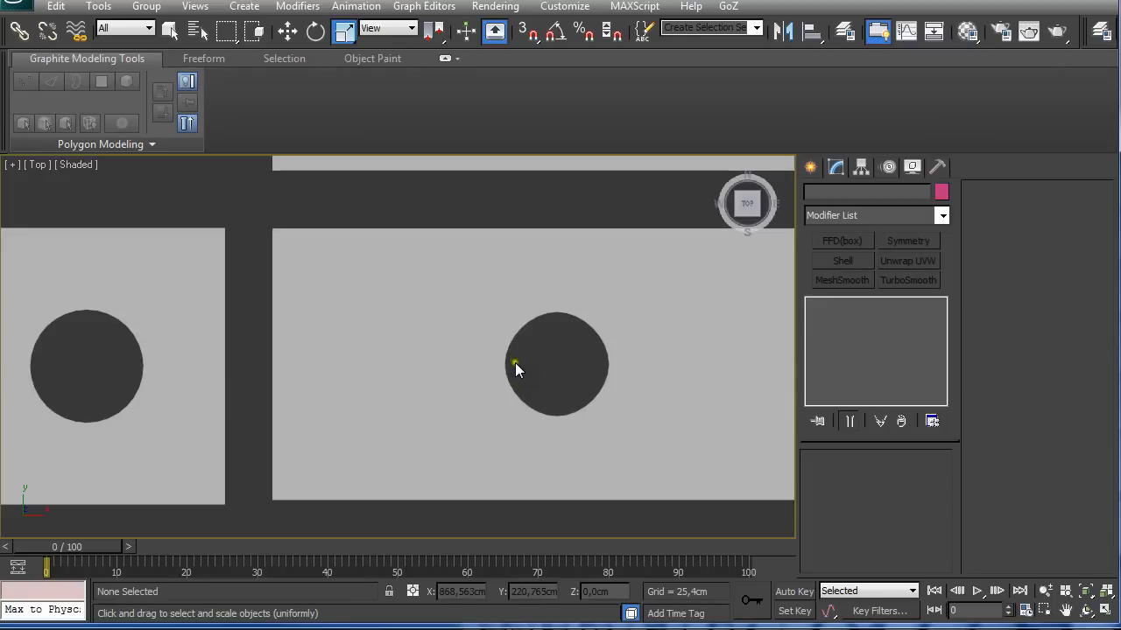
pyautogui.moveTo(552, 366)
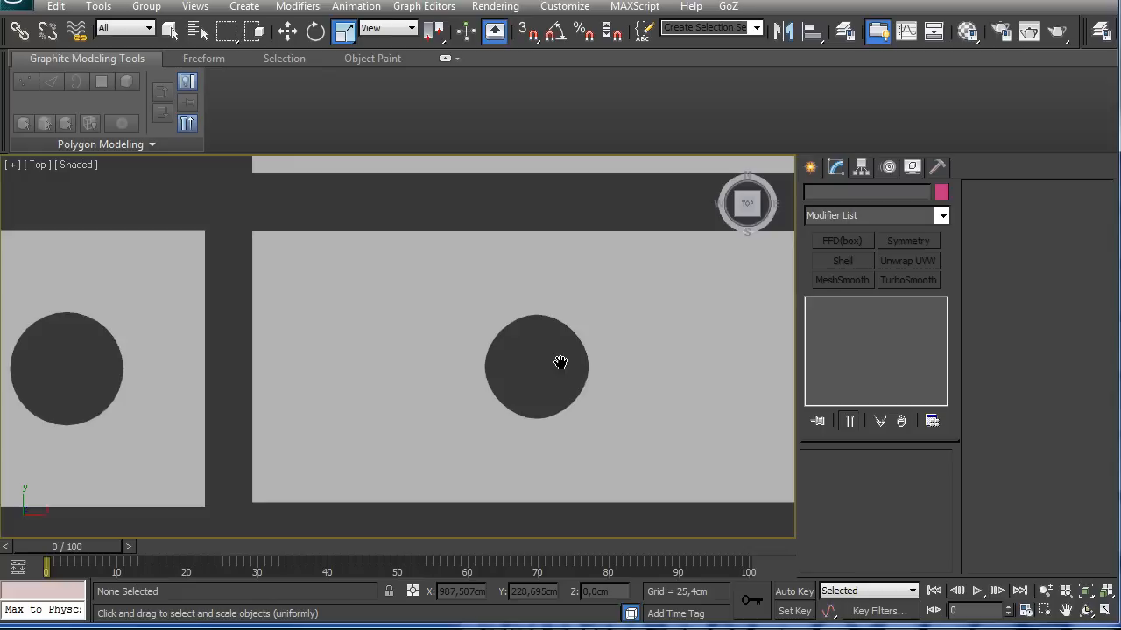
pyautogui.click(841, 280)
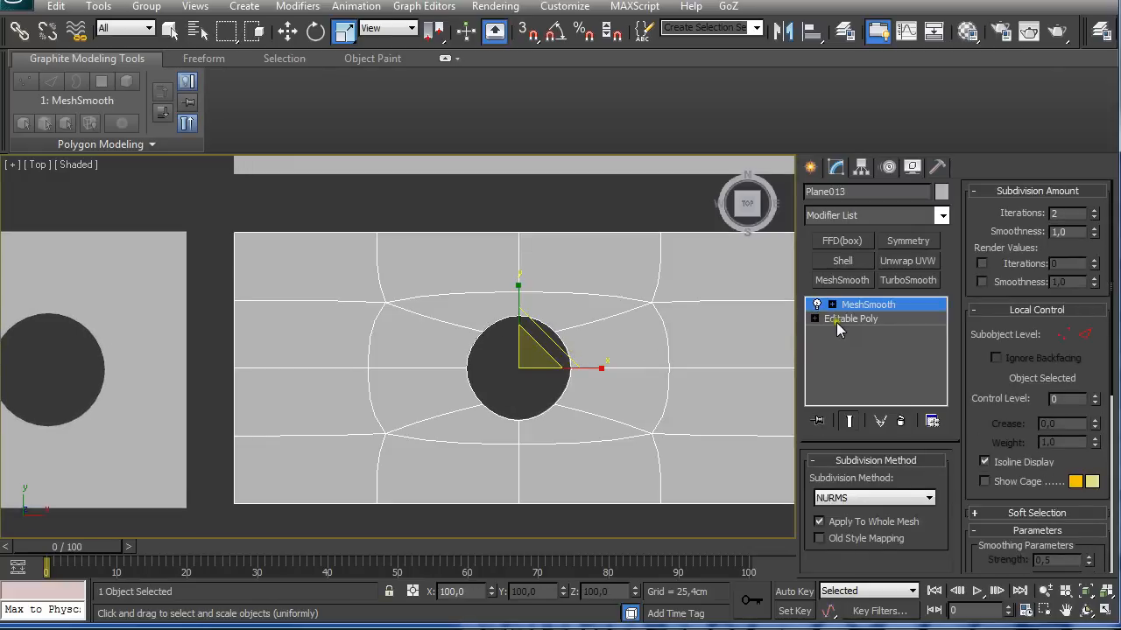
pyautogui.click(851, 319)
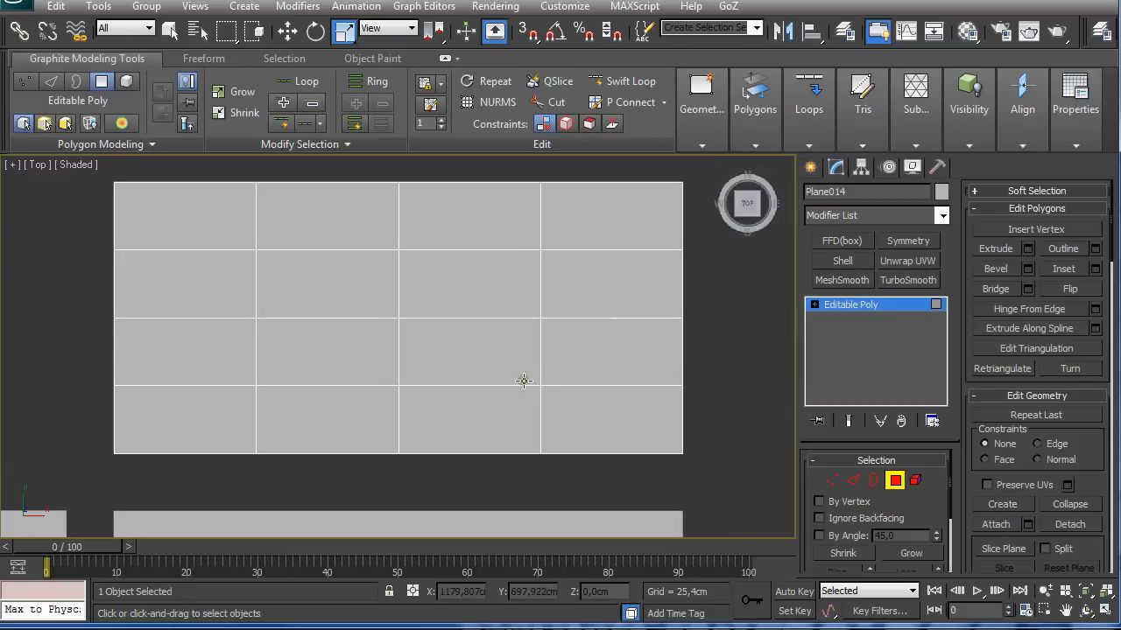
pyautogui.moveTo(383, 294)
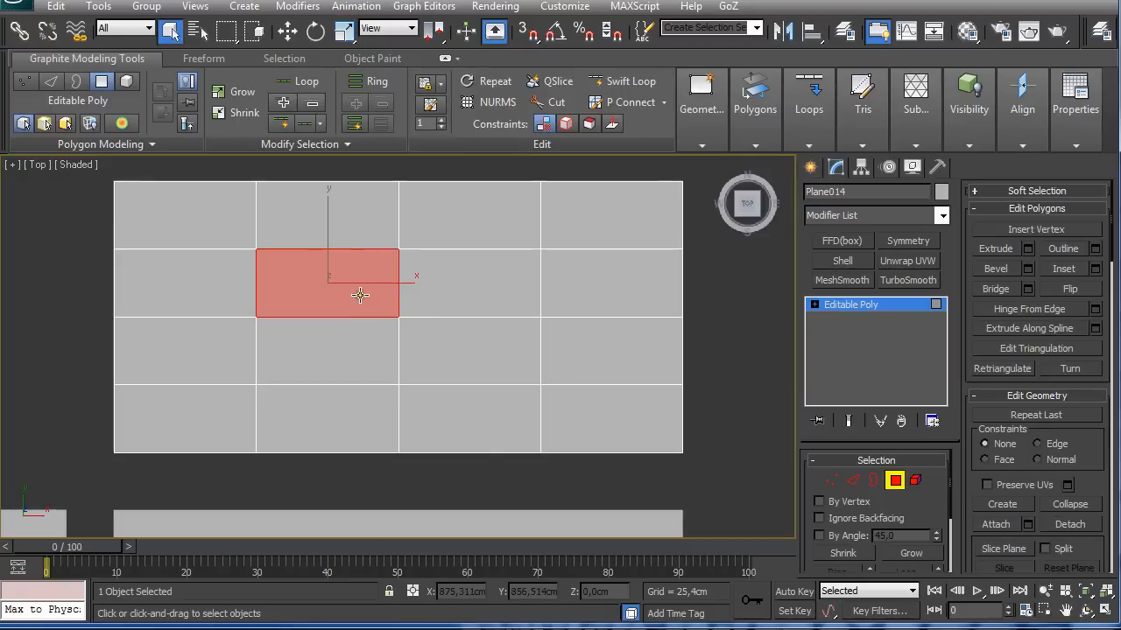
# Select the four centre polygons of the upper plane and Inset them to form an inner border.
pyautogui.click(755, 96)
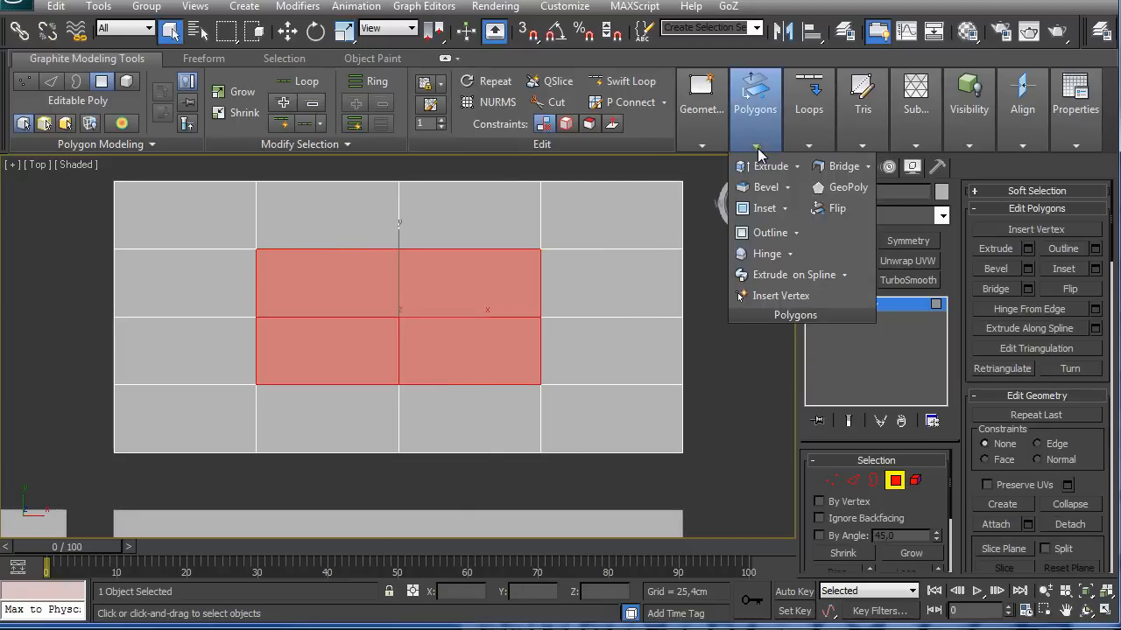
pyautogui.click(760, 207)
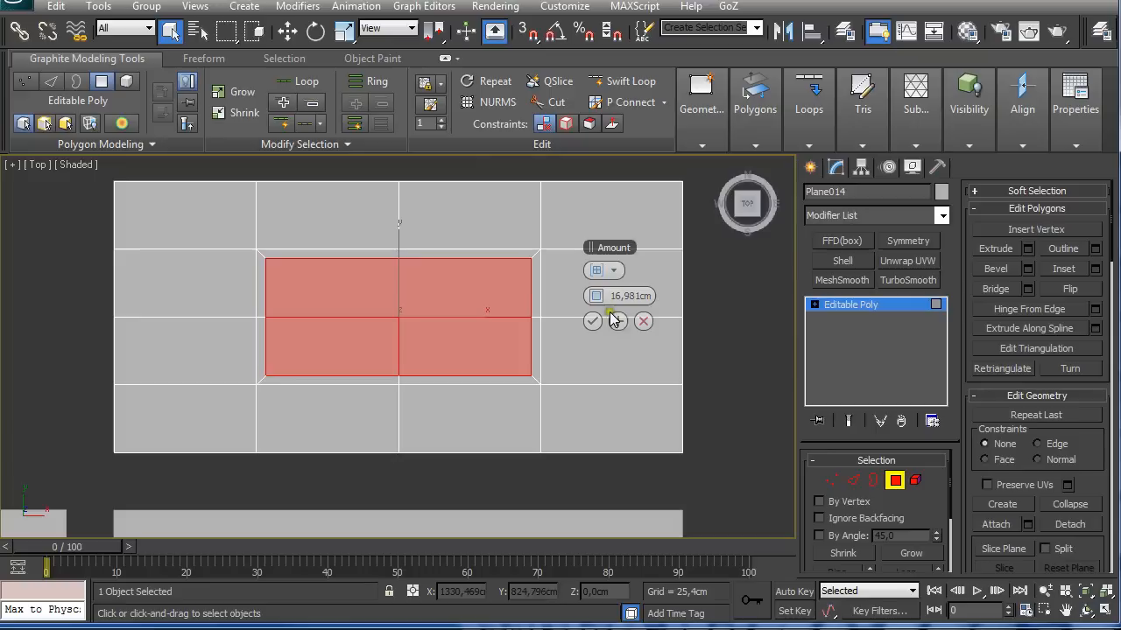
pyautogui.click(592, 322)
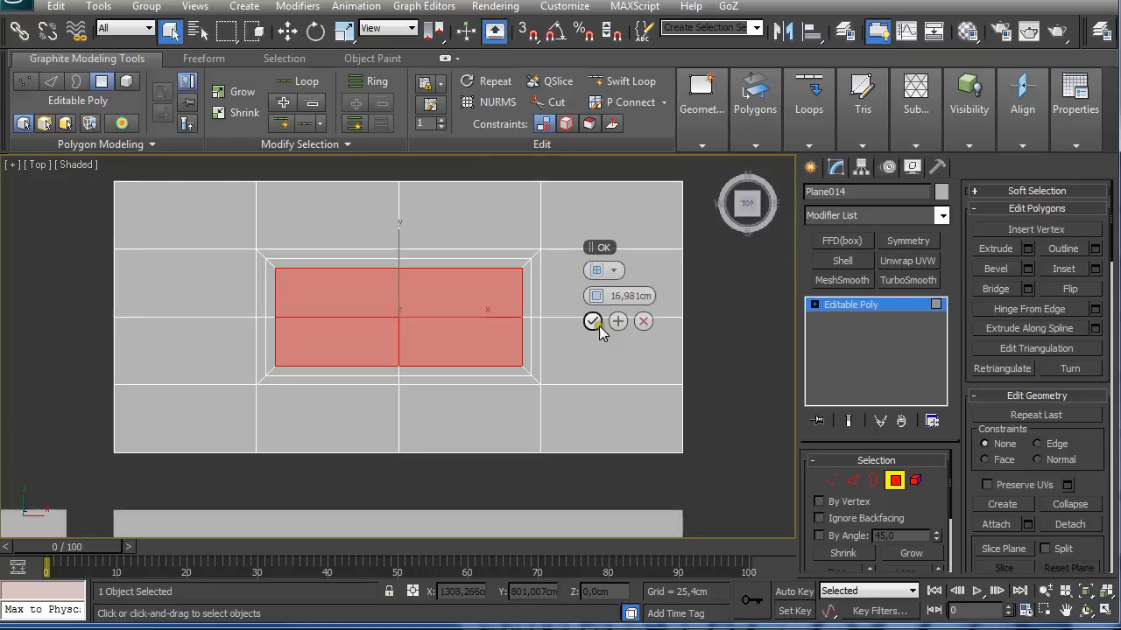
pyautogui.click(594, 322)
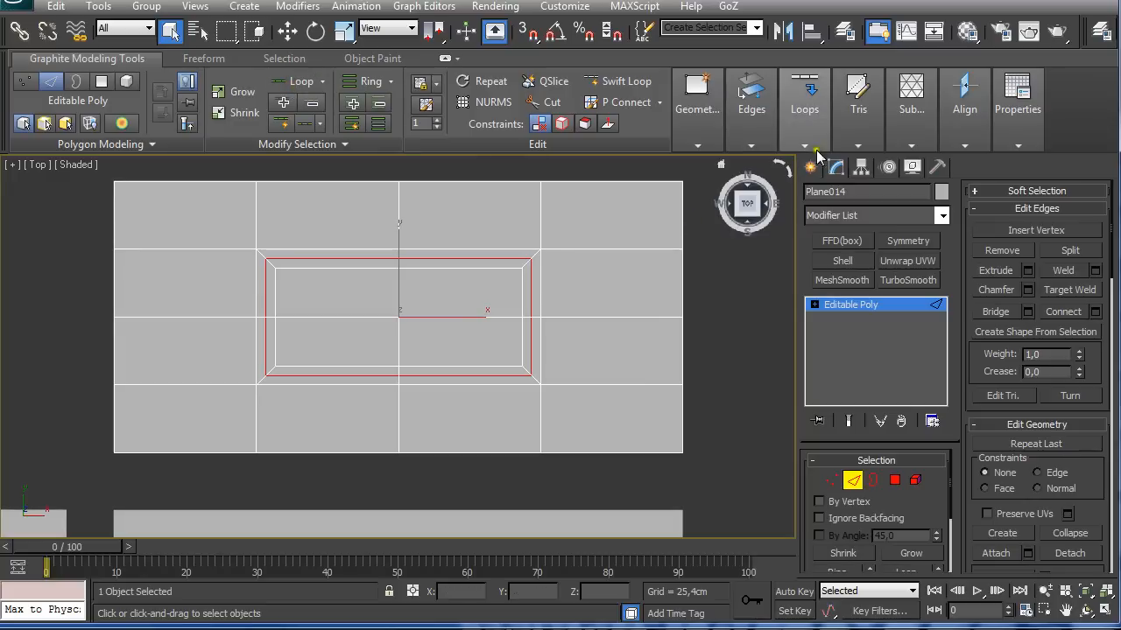
# Use Loop Tools Circle on the inner edge loop to reshape it into a round ring.
pyautogui.click(804, 96)
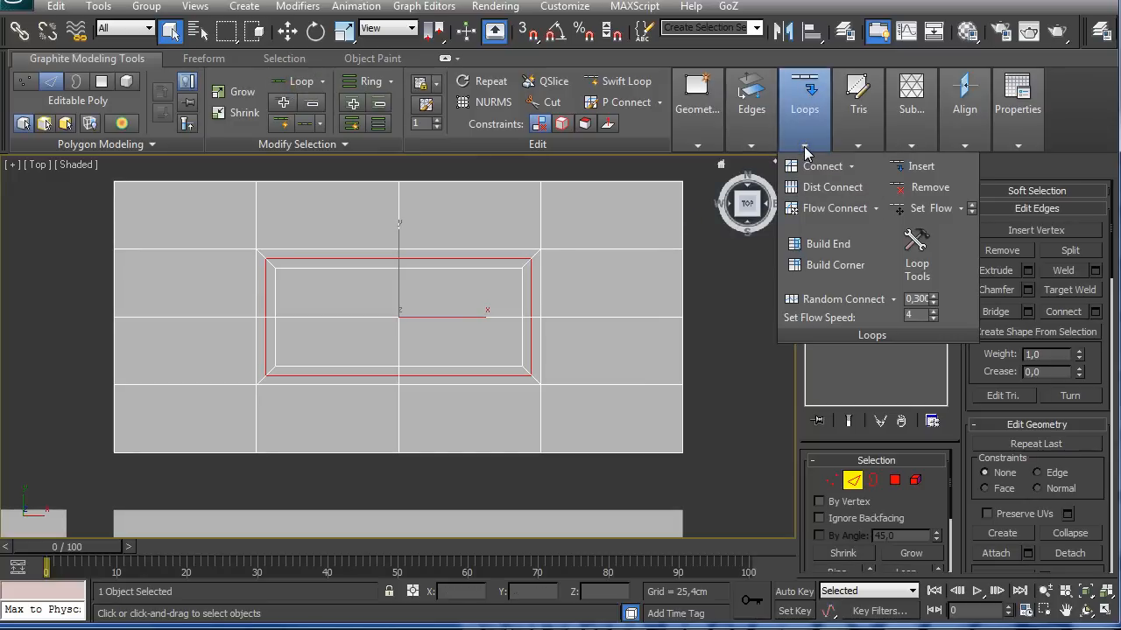
pyautogui.moveTo(797, 301)
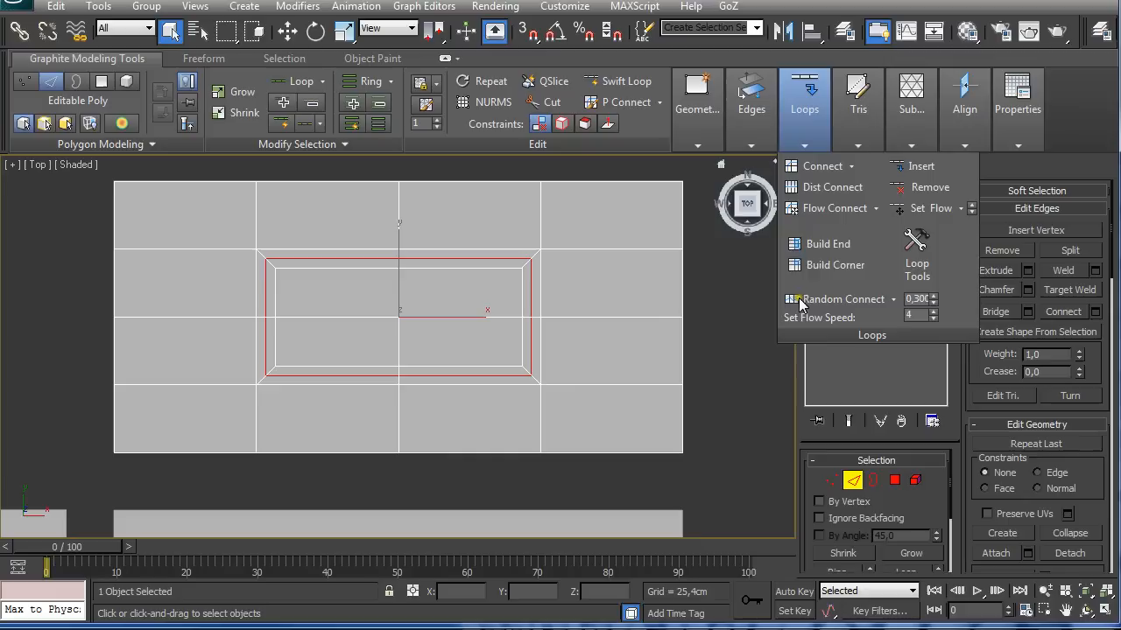
pyautogui.click(916, 255)
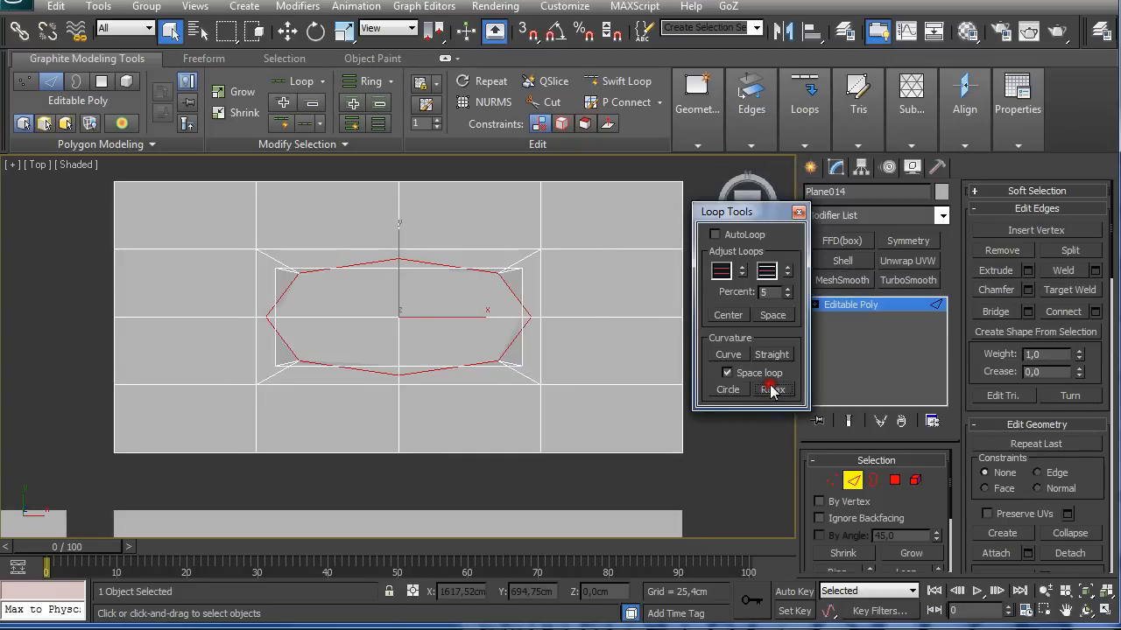
pyautogui.click(728, 389)
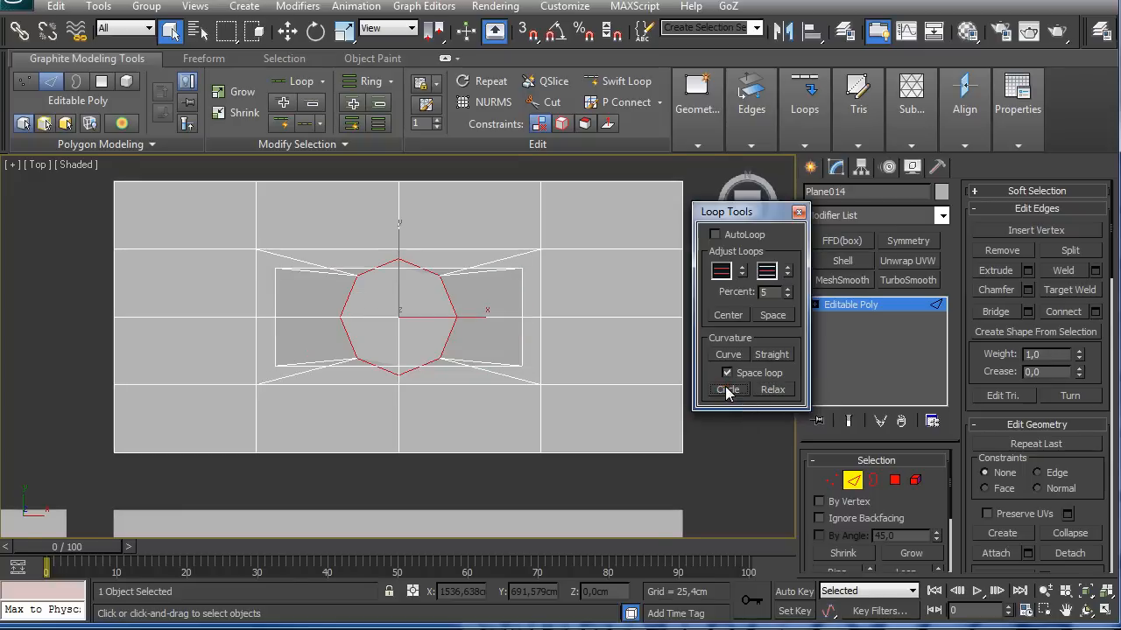
pyautogui.click(799, 210)
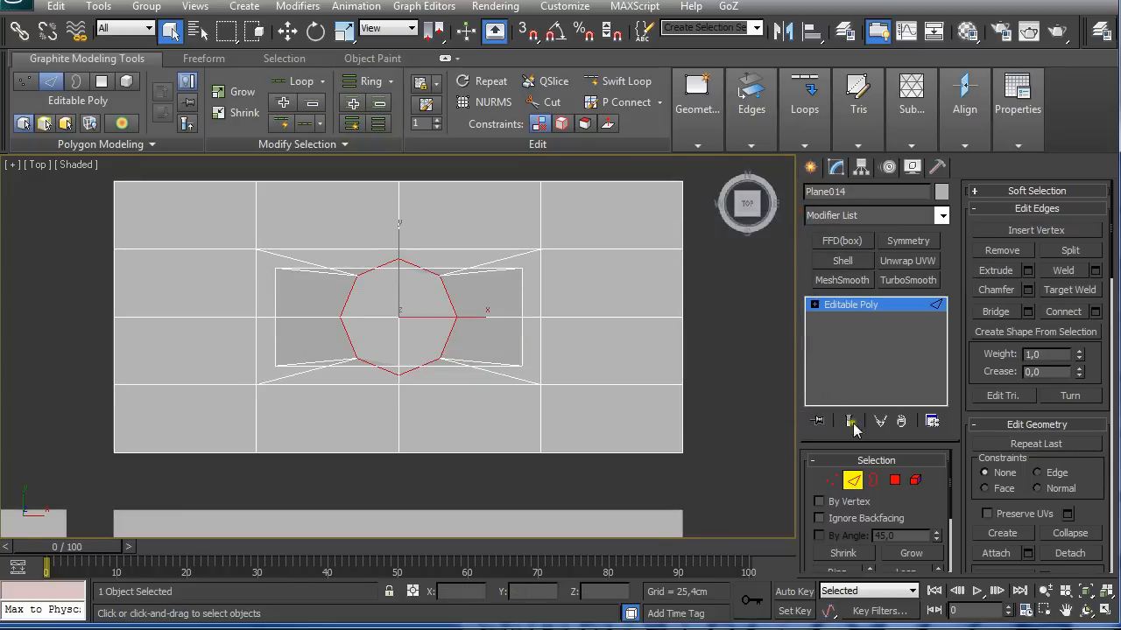
# Delete the centre polygons of the second plane, apply MeshSmooth and raise its iterations.
pyautogui.click(894, 480)
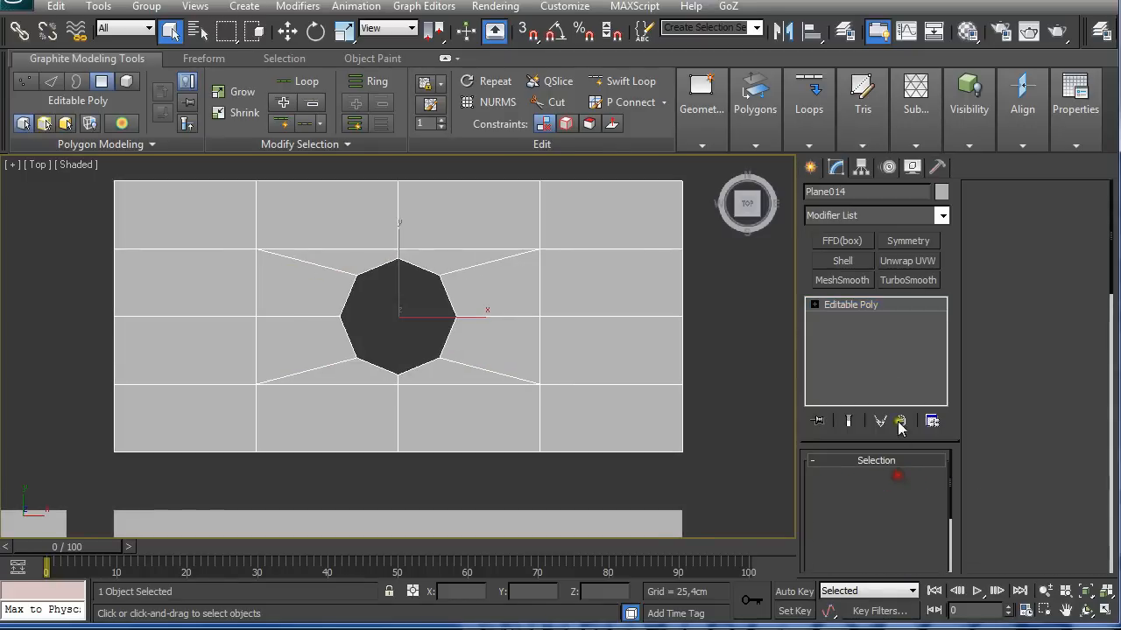
pyautogui.click(841, 281)
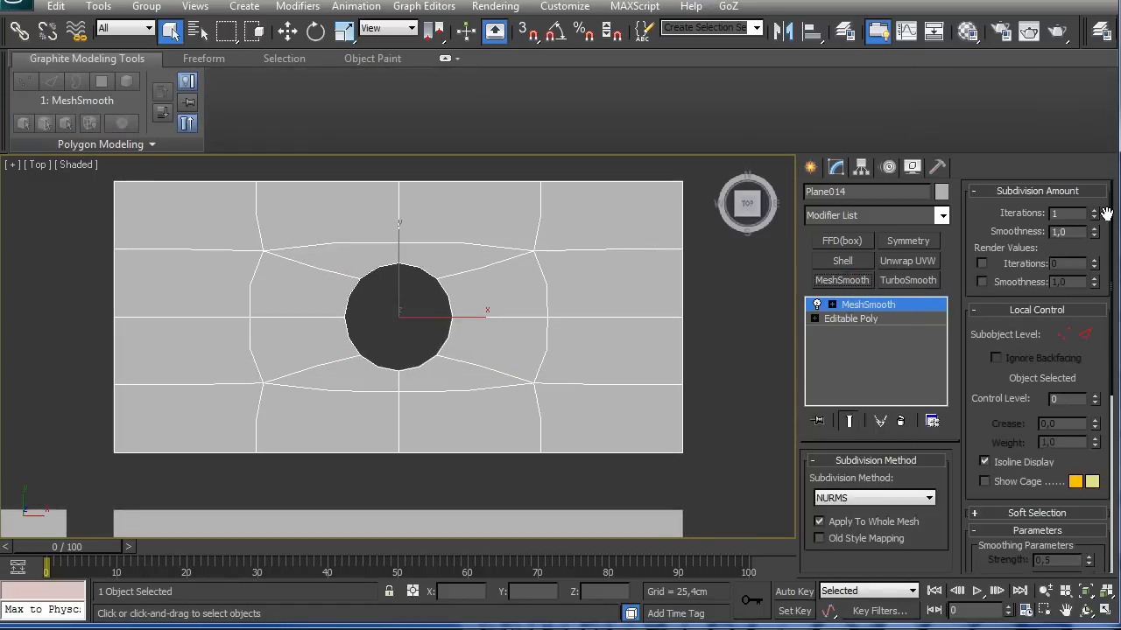
pyautogui.click(746, 317)
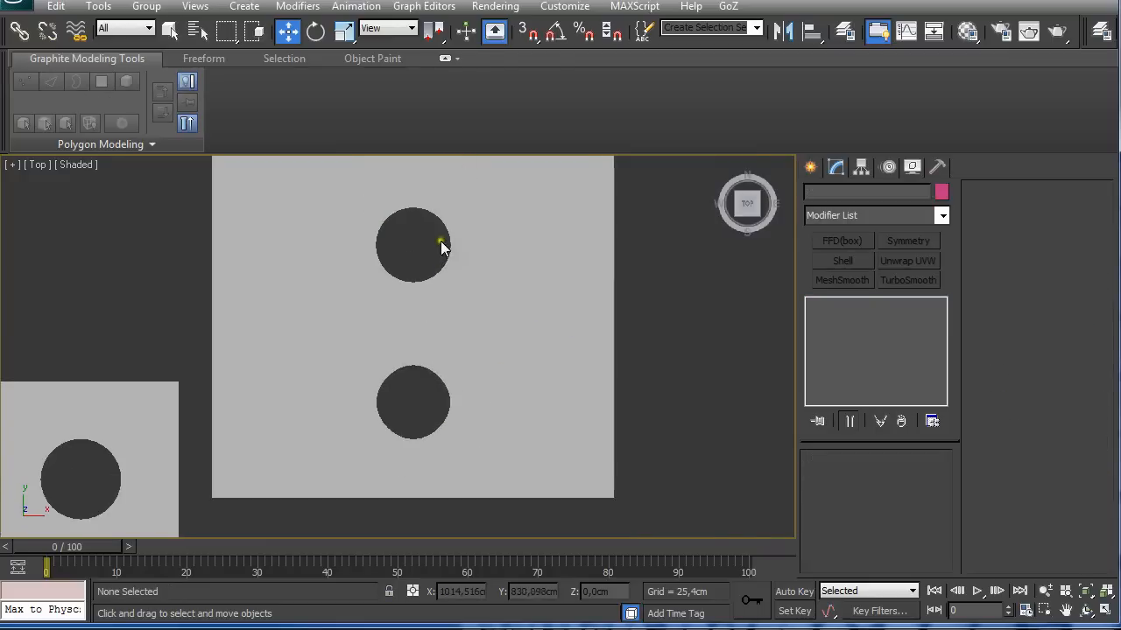
pyautogui.moveTo(401, 260)
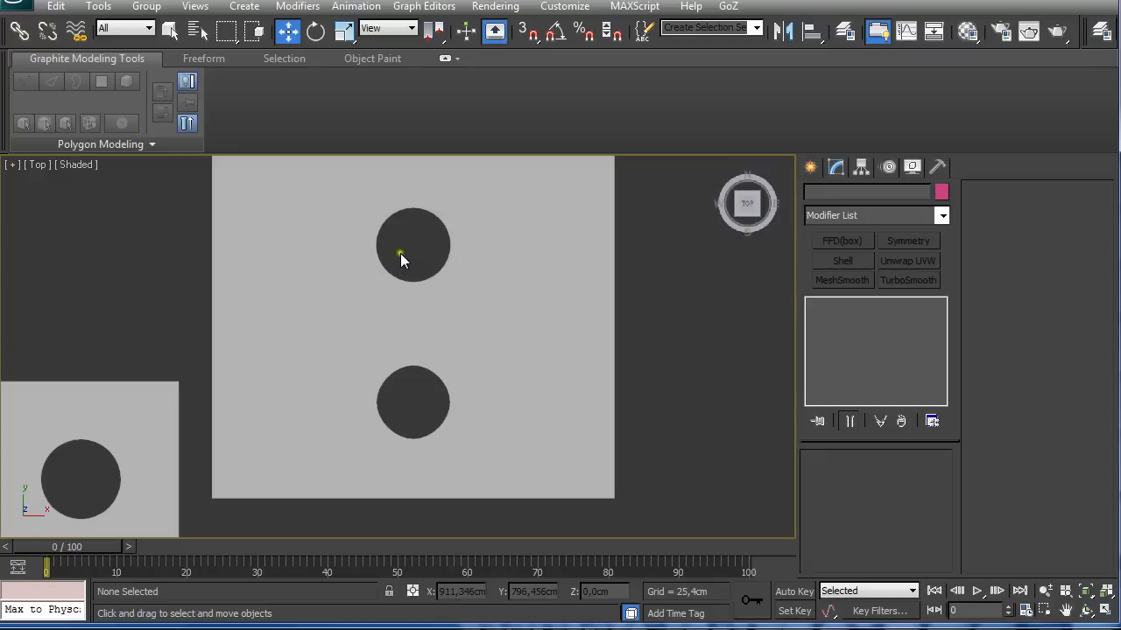